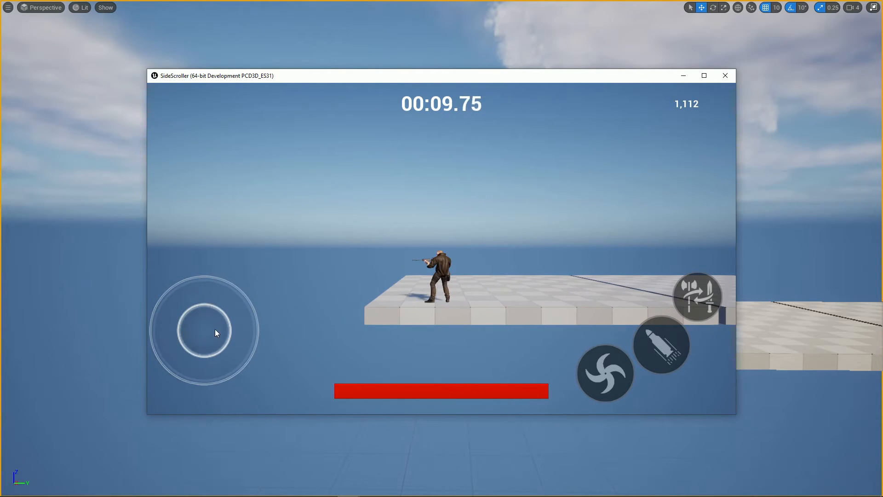
Close the running SideScroller game preview window
{"action": "left_click", "coordinate": [661, 346]}
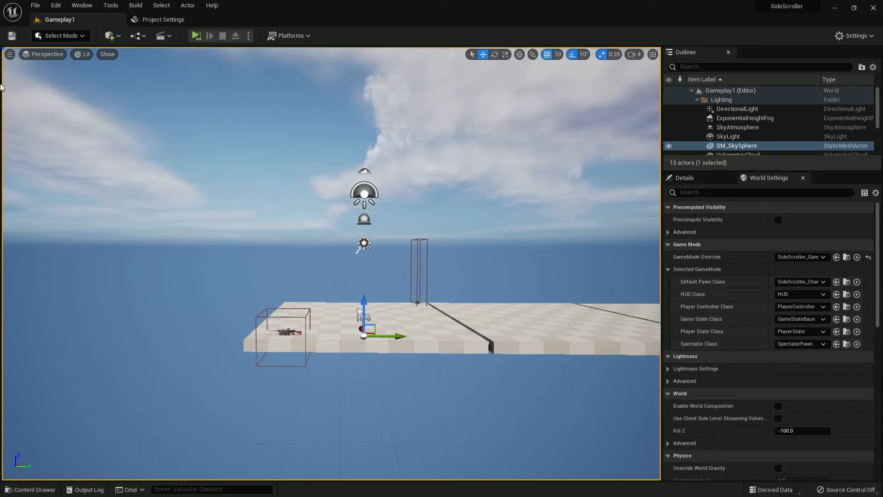
Open Project Settings' Input page and browse Default Touch Interface assets for LeftVirtualJoystickOnly
{"action": "left_click", "coordinate": [55, 5]}
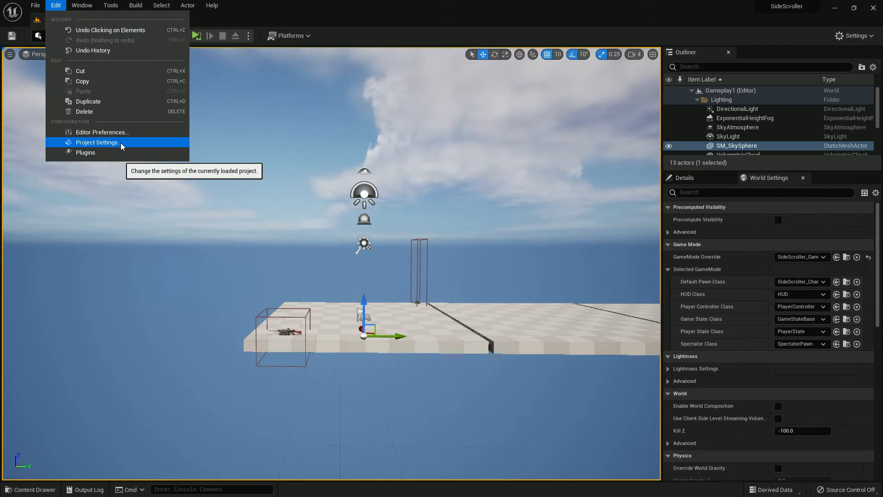
{"action": "left_click", "coordinate": [97, 142]}
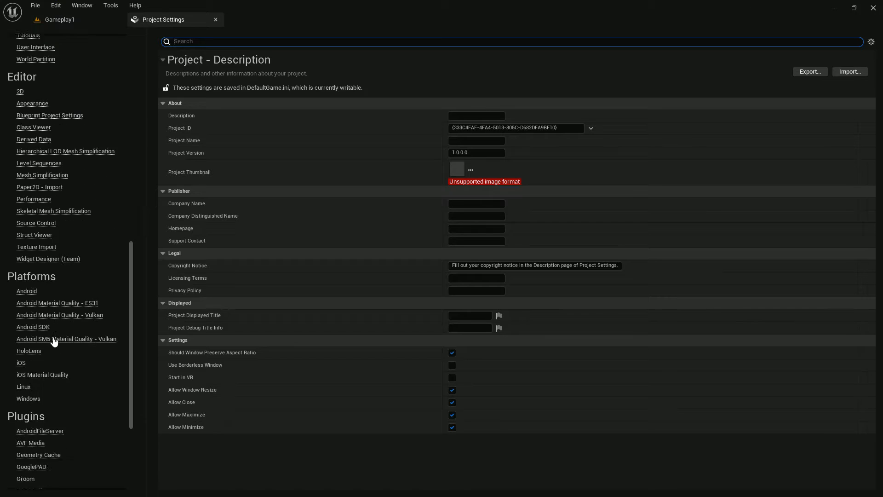
{"action": "scroll", "scroll_direction": "down", "scroll_amount": 3}
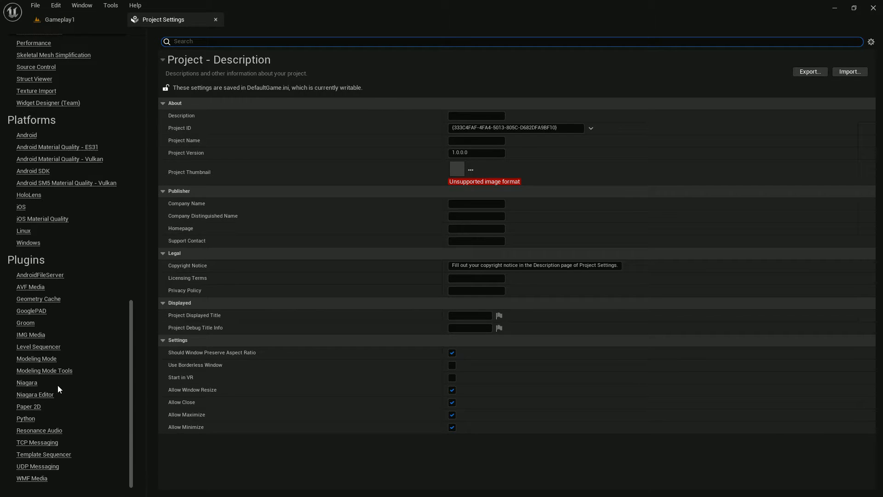
{"action": "scroll", "scroll_direction": "up", "scroll_amount": 3}
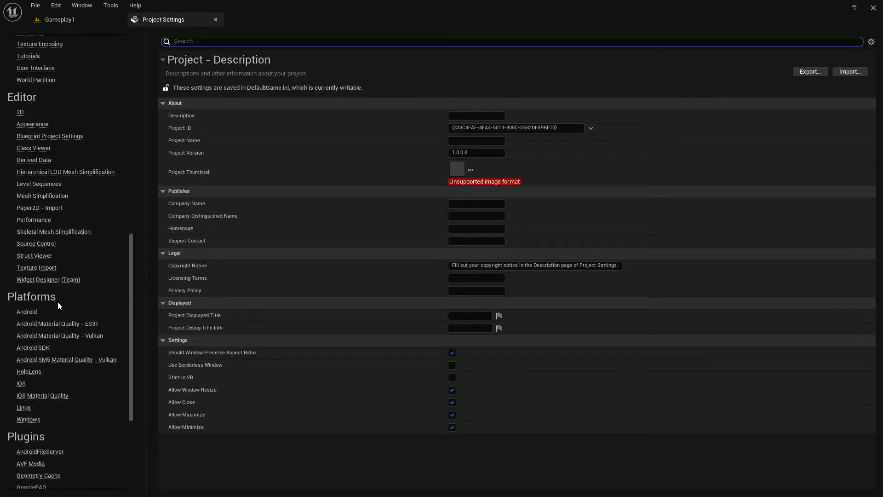
{"action": "scroll", "scroll_direction": "up", "scroll_amount": 3}
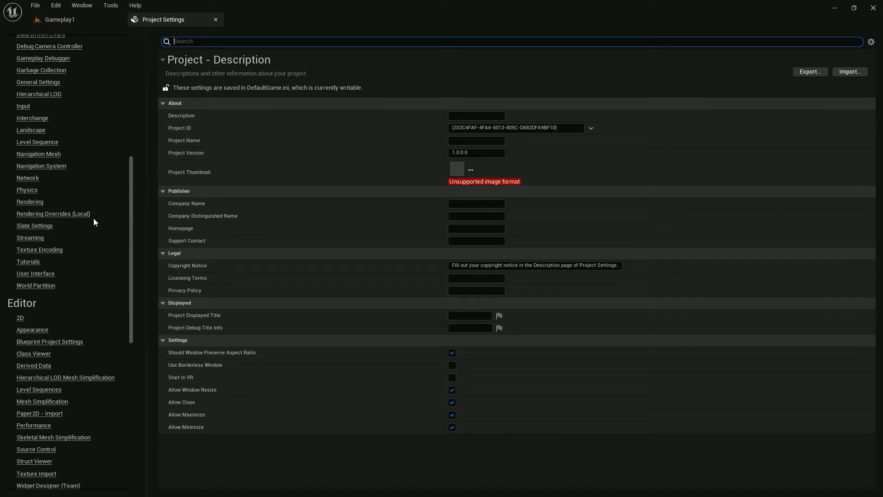
{"action": "left_click", "coordinate": [23, 105]}
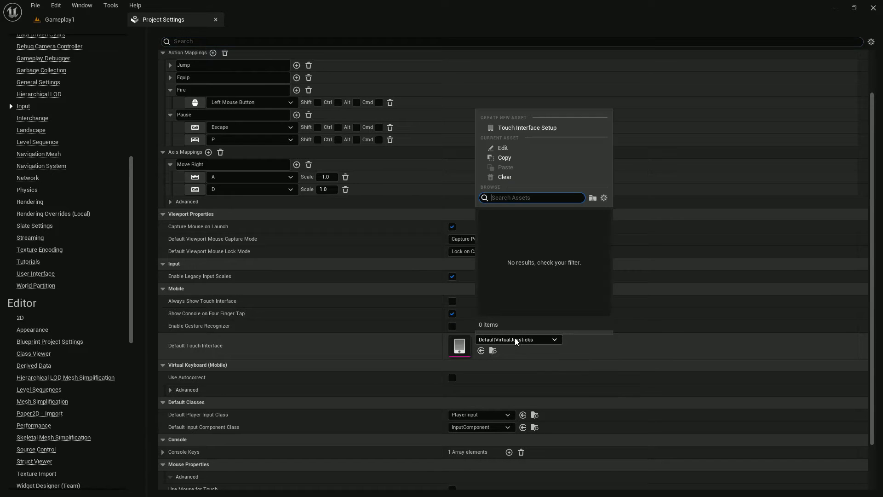
{"action": "left_click", "coordinate": [603, 198]}
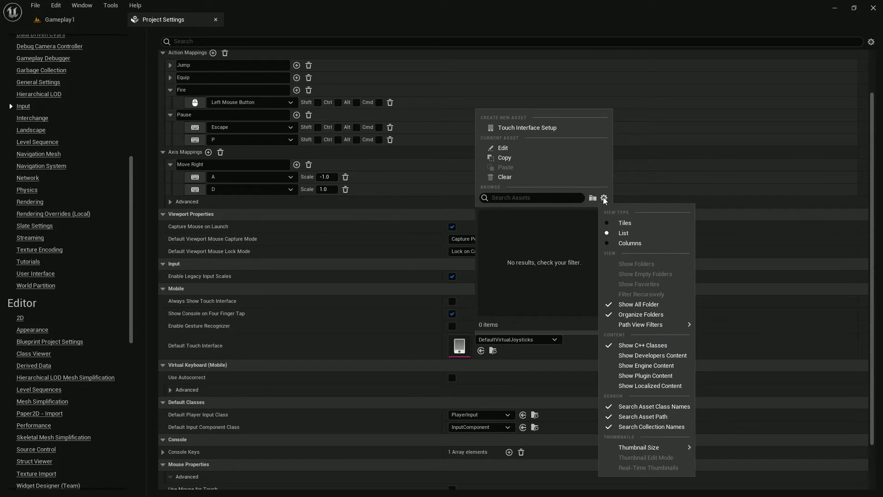
{"action": "mouse_move", "coordinate": [646, 364]}
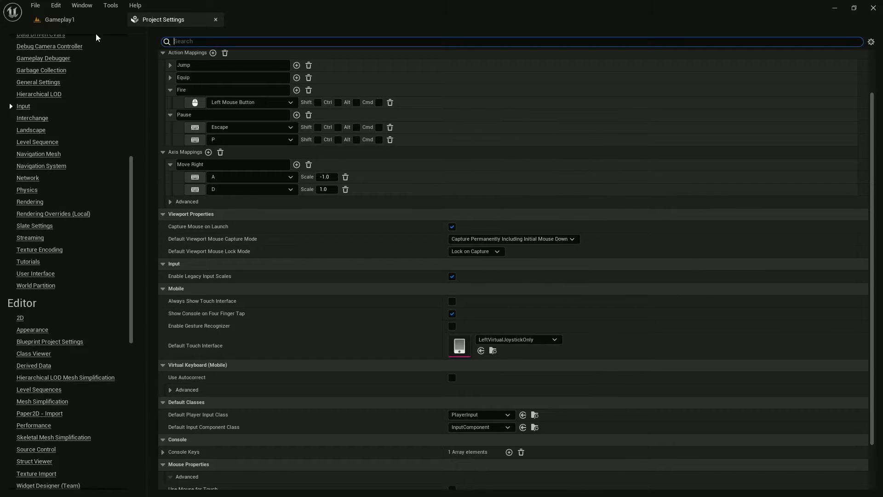
Bind Gamepad Left Thumbstick X-Axis as a new Move Right axis mapping
{"action": "scroll", "scroll_direction": "up", "scroll_amount": 3}
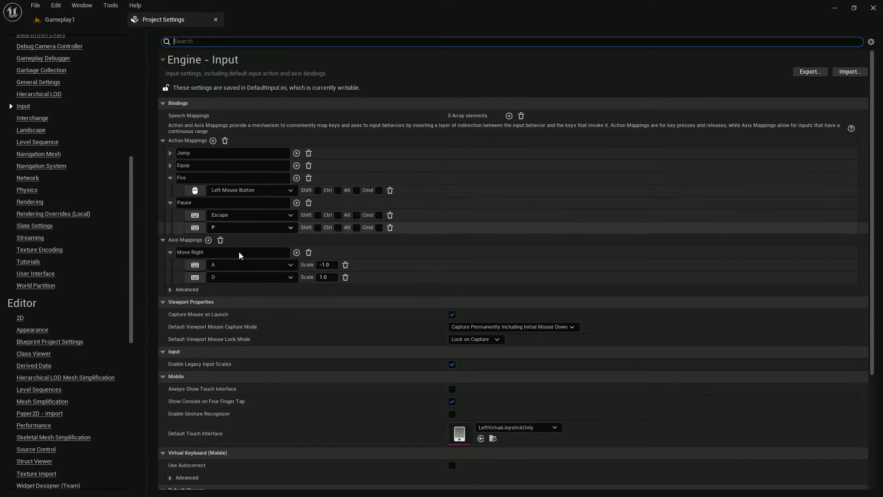
{"action": "left_click", "coordinate": [297, 251]}
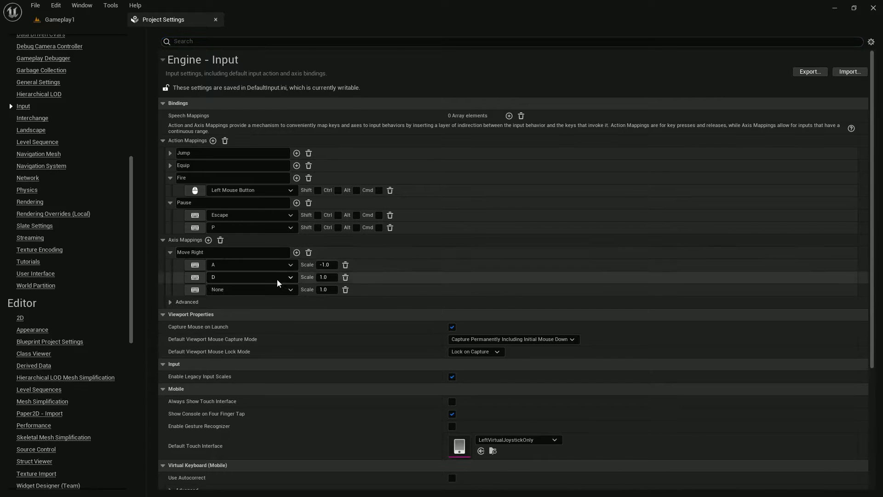
{"action": "left_click", "coordinate": [251, 288]}
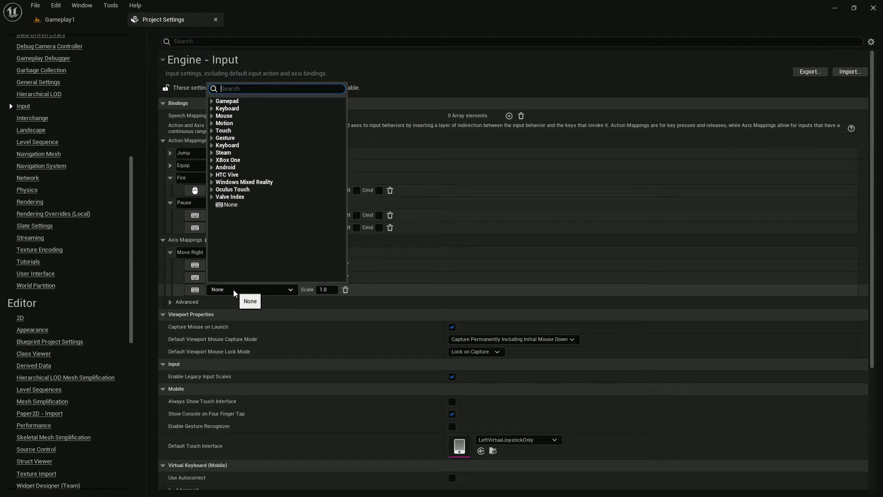
{"action": "type", "text": "gamepad lef"}
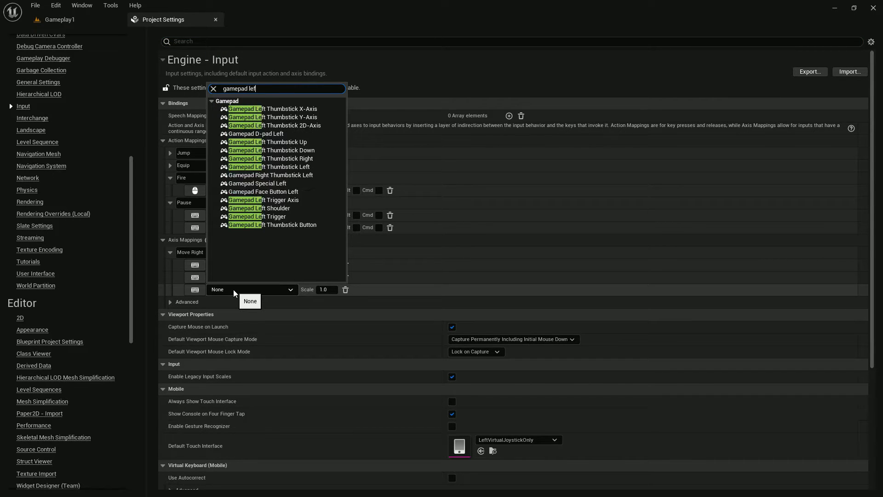
{"action": "mouse_move", "coordinate": [274, 251]}
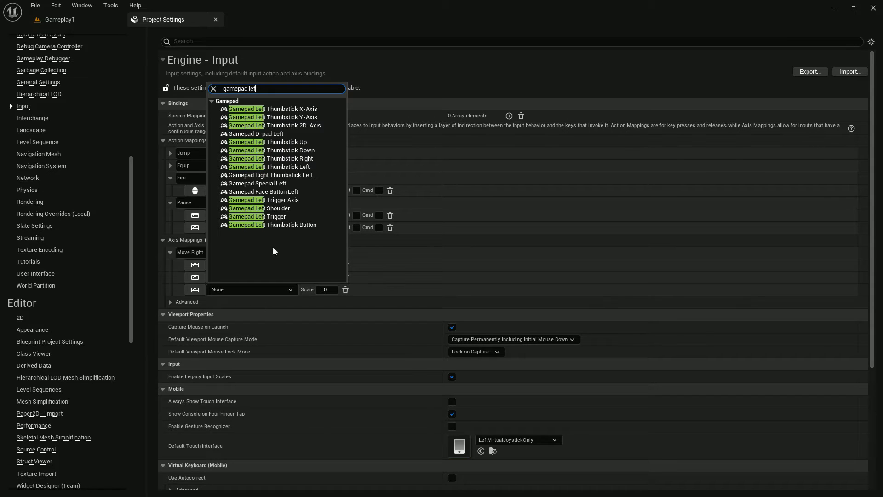
{"action": "left_click", "coordinate": [272, 108]}
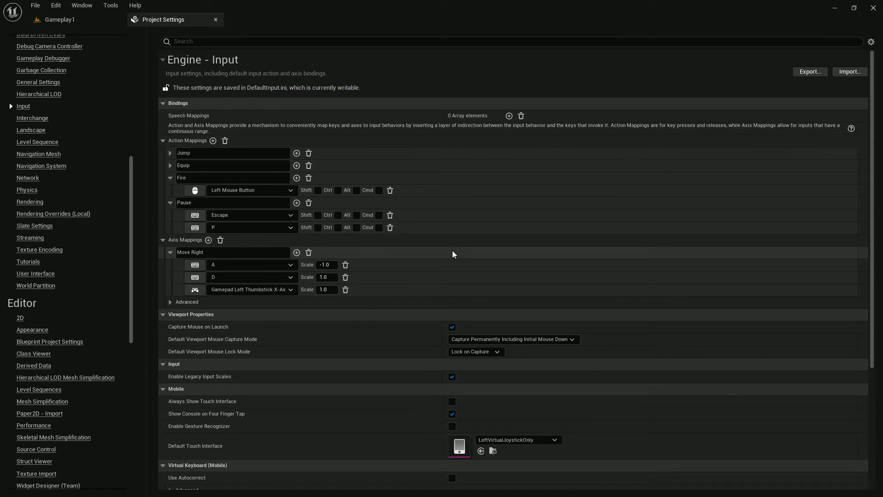
{"action": "mouse_move", "coordinate": [58, 19]}
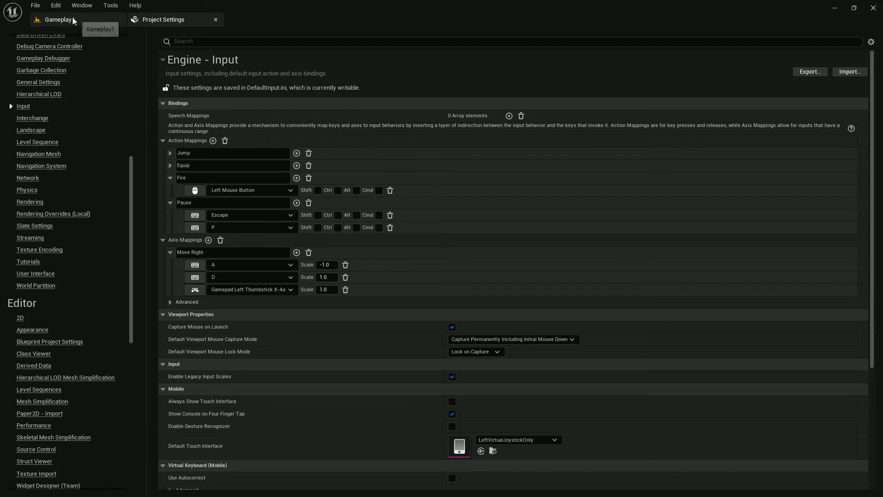
{"action": "mouse_move", "coordinate": [59, 35]}
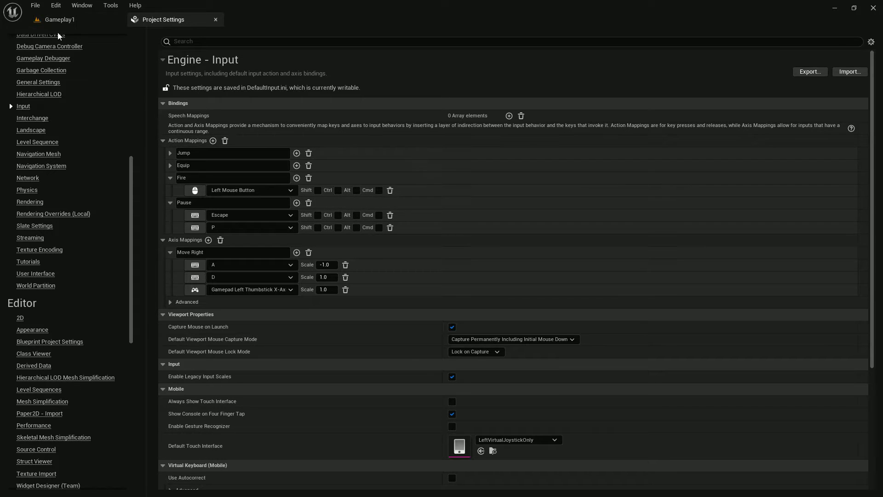
Open the SideScroller_Character Blueprint from the Blueprints/Character folder
{"action": "left_click", "coordinate": [59, 19]}
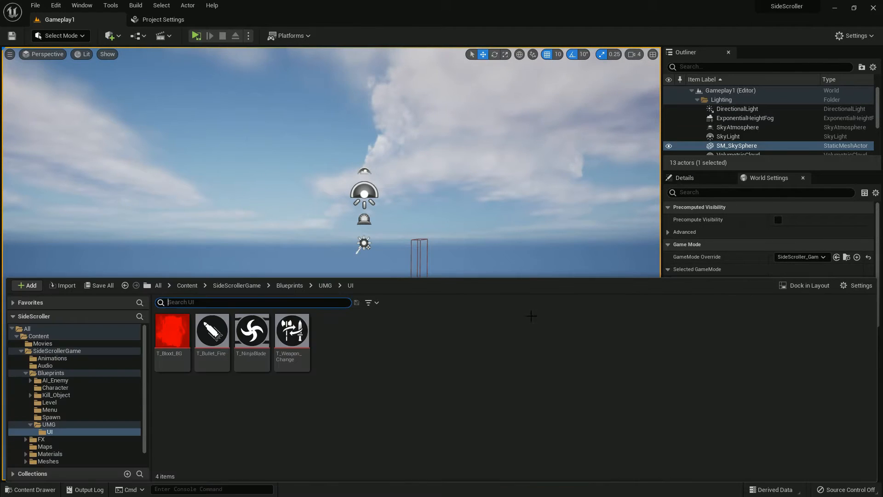
{"action": "left_click", "coordinate": [55, 387]}
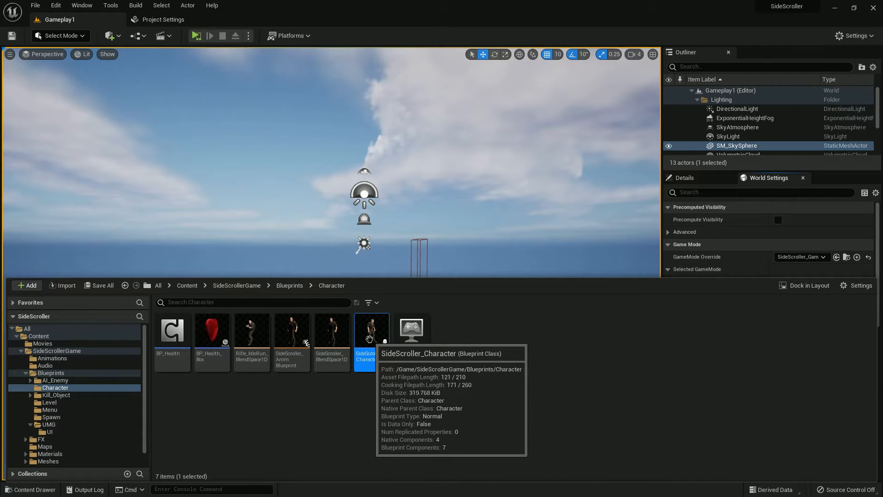
{"action": "double_click", "coordinate": [371, 329]}
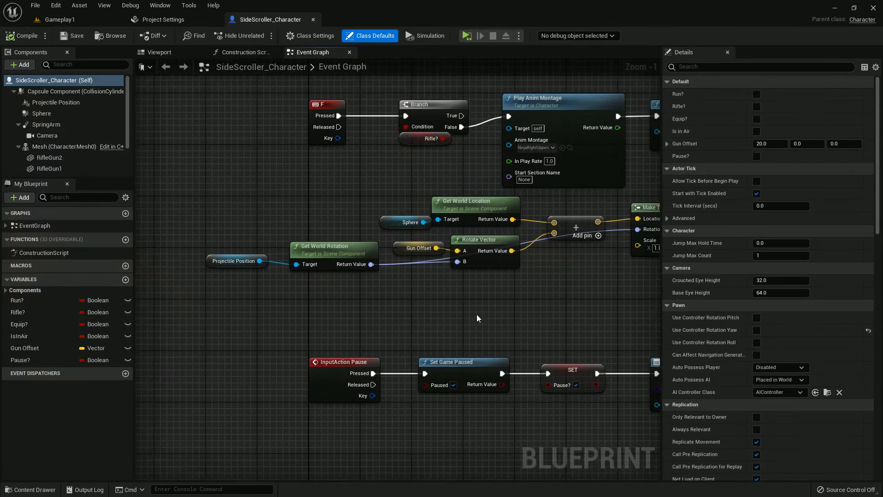
Add an InputTouch event triggering Jump on press and Stop Jumping on release
{"action": "scroll", "scroll_direction": "down", "scroll_amount": 3}
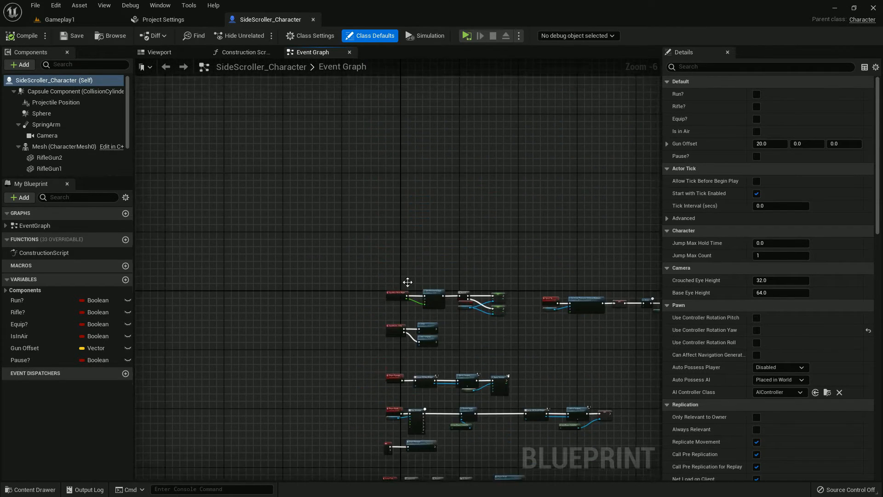
{"action": "scroll", "scroll_direction": "up", "scroll_amount": 3}
{"action": "type", "text": "touch"}
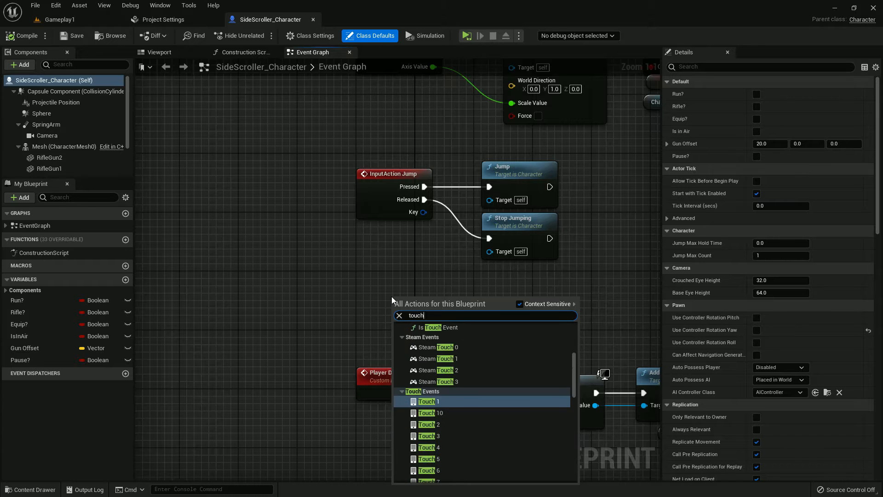
{"action": "mouse_move", "coordinate": [387, 385]}
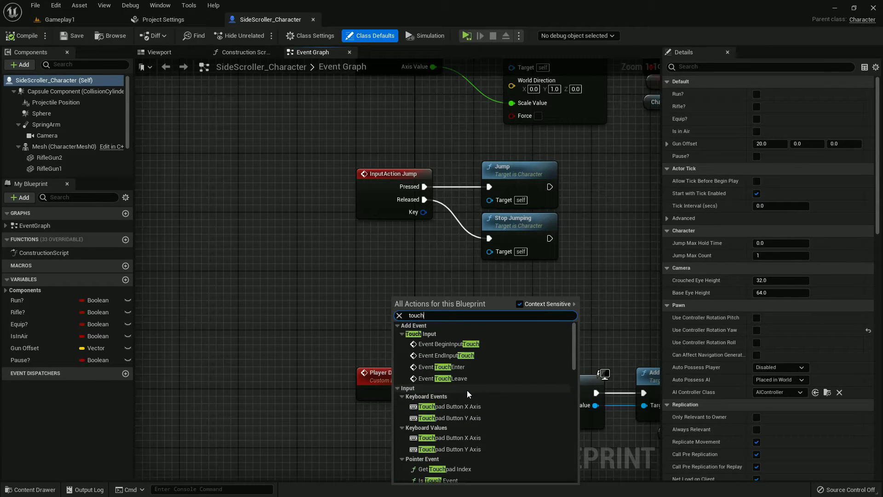
{"action": "mouse_move", "coordinate": [468, 391]}
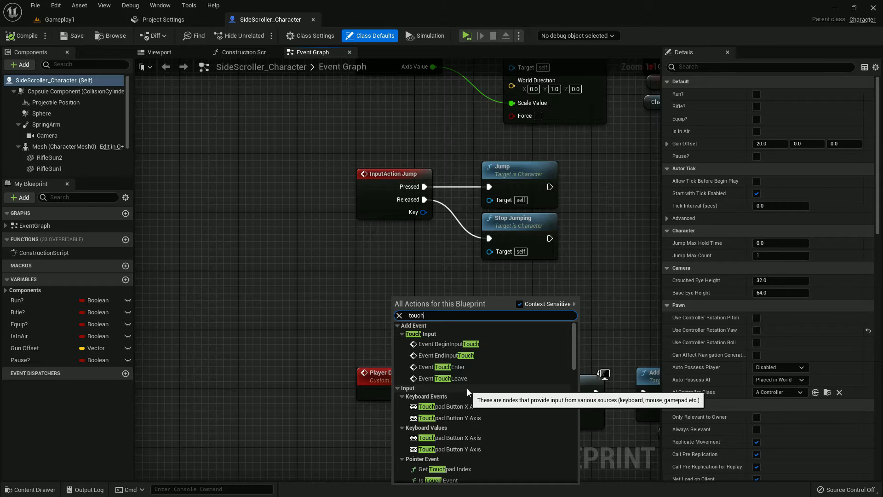
{"action": "scroll", "scroll_direction": "down", "scroll_amount": 3}
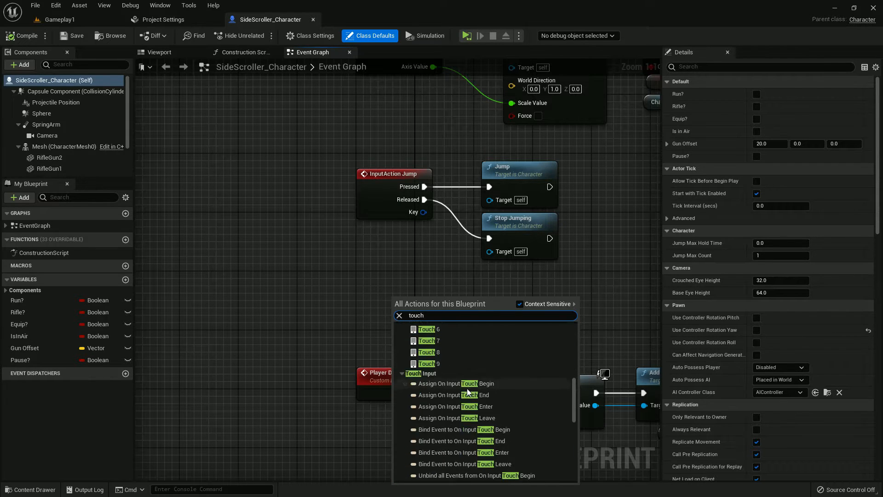
{"action": "left_click", "coordinate": [419, 373]}
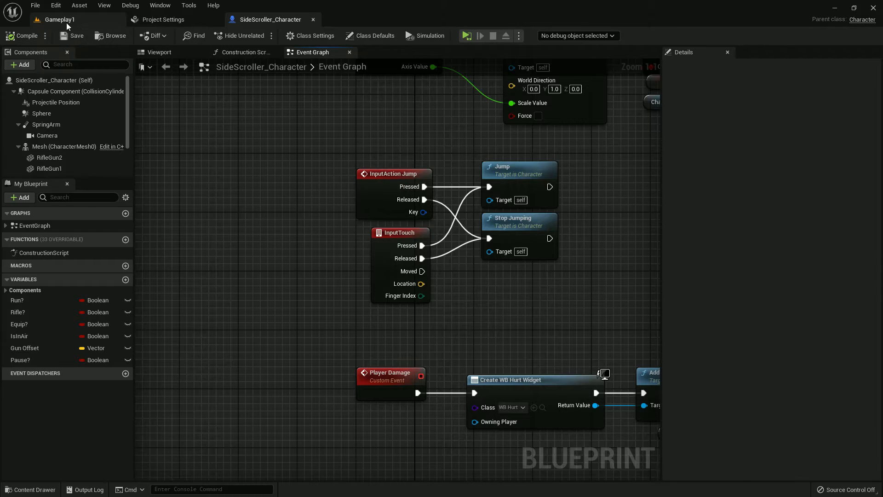
Play-test the game as a Standalone Game, then close its window
{"action": "left_click", "coordinate": [59, 20]}
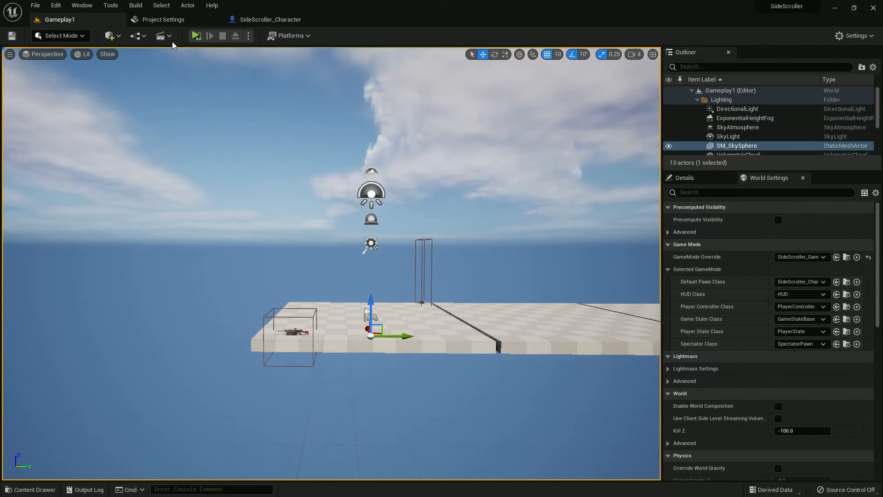
{"action": "left_click", "coordinate": [248, 35]}
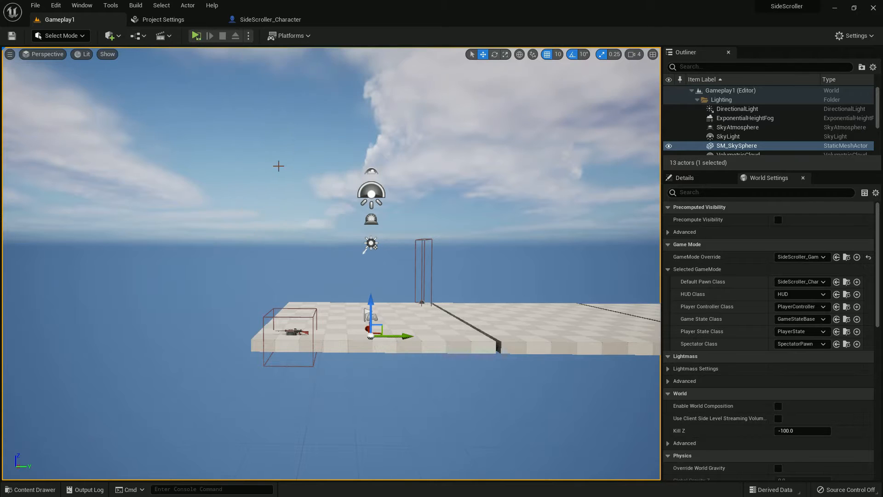
{"action": "left_click", "coordinate": [196, 36]}
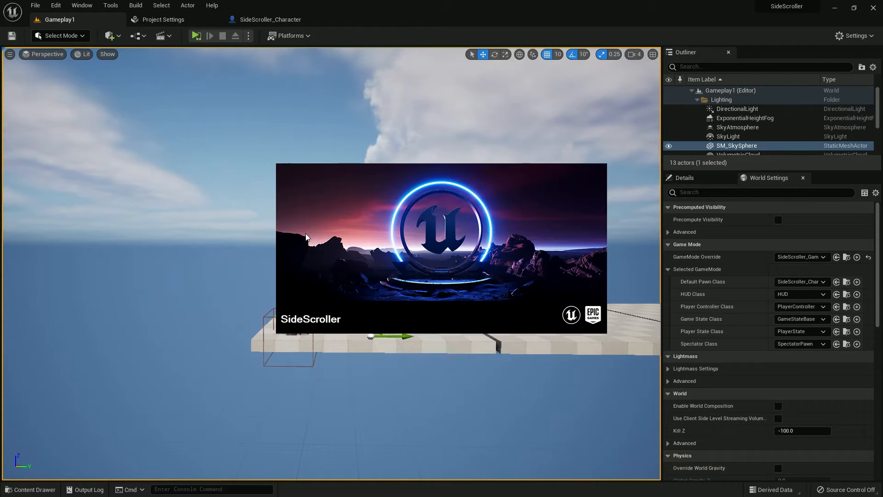
{"action": "left_click", "coordinate": [196, 35]}
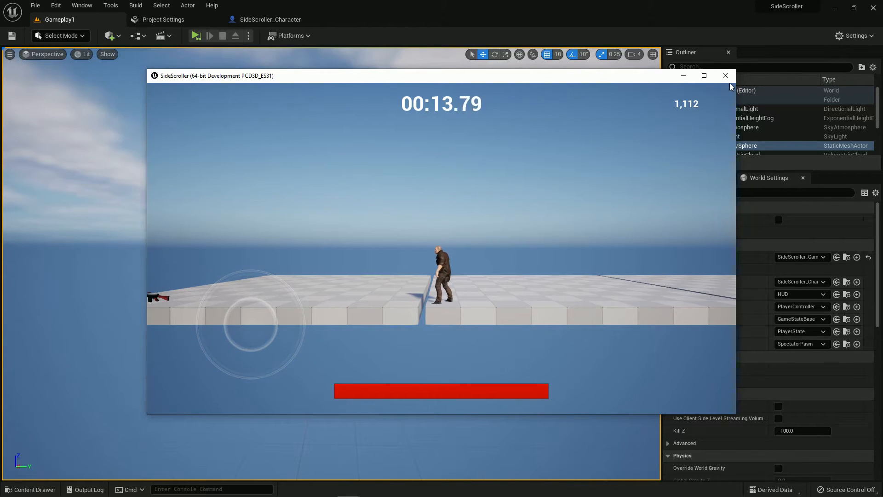
{"action": "left_click", "coordinate": [725, 75]}
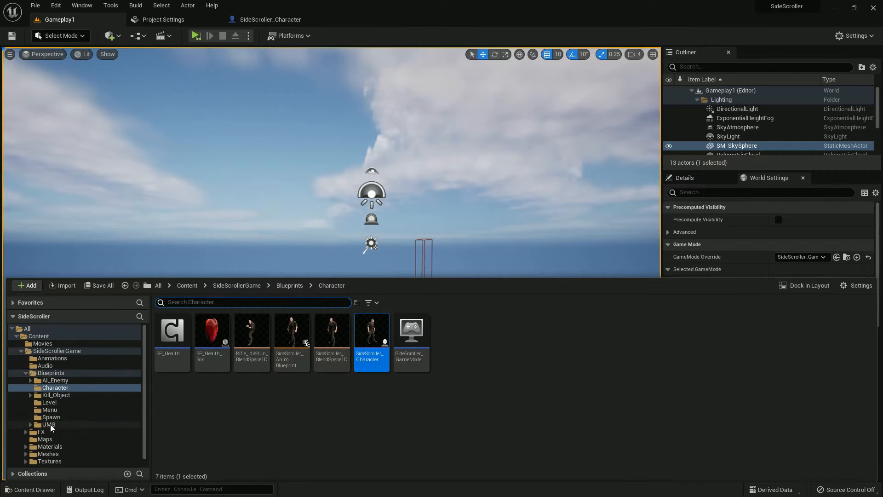
Drag three Palette Buttons onto the WB_Gameplay canvas, then return to Gameplay1
{"action": "left_click", "coordinate": [48, 424]}
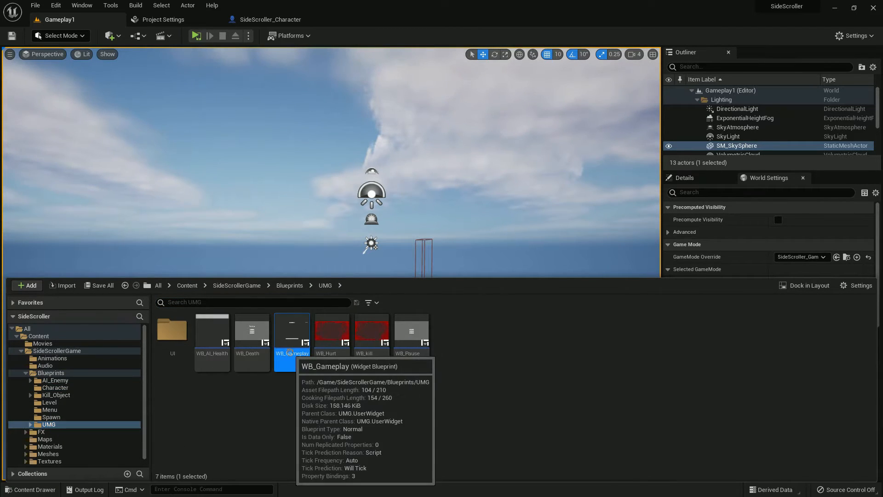
{"action": "double_click", "coordinate": [291, 332]}
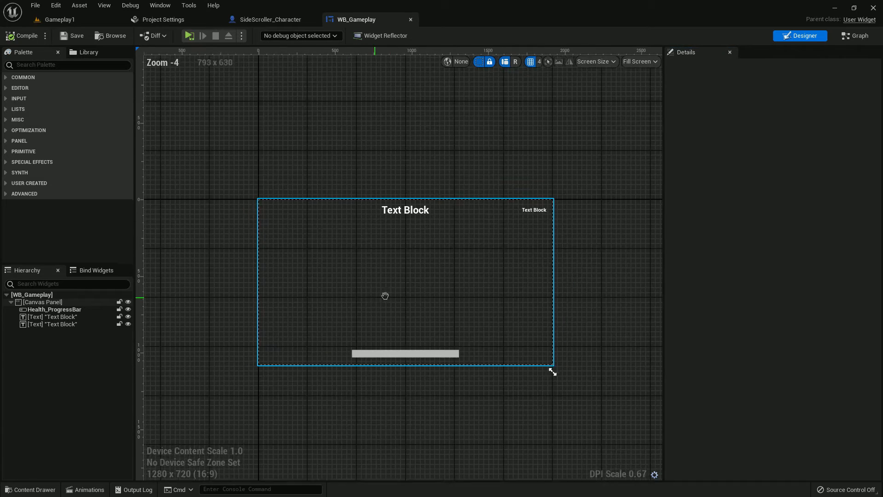
{"action": "type", "text": "button"}
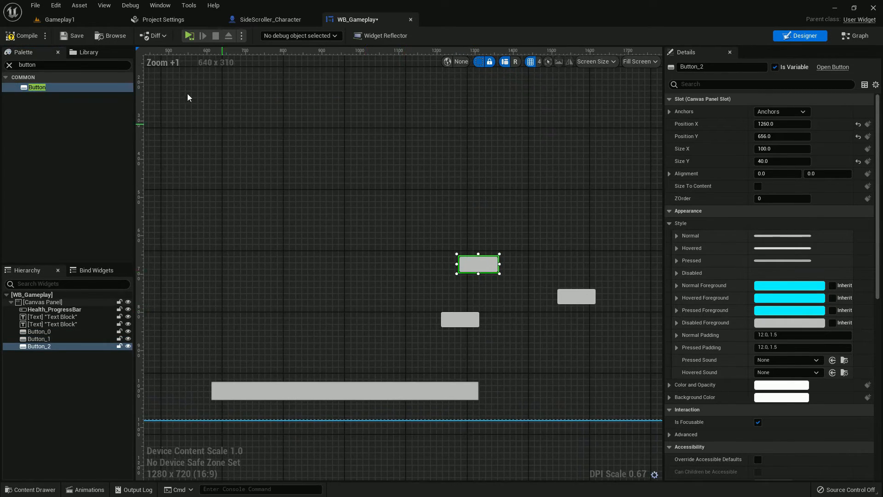
{"action": "left_click", "coordinate": [60, 20]}
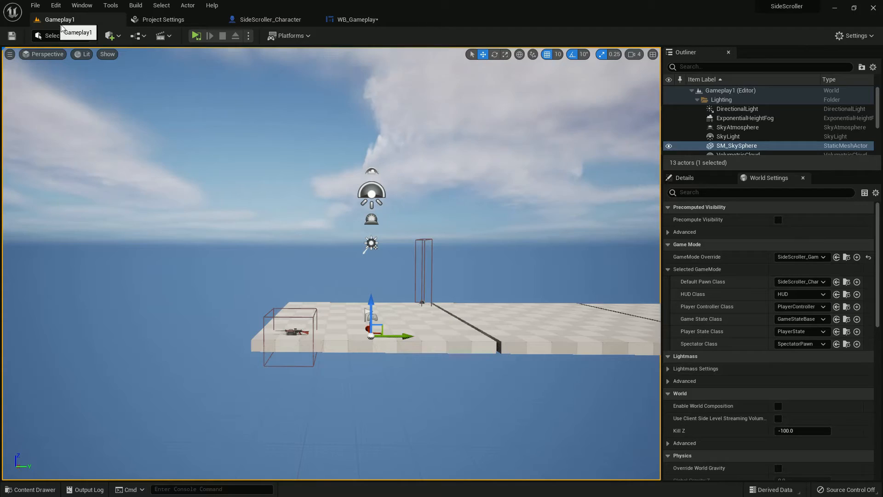
{"action": "left_click", "coordinate": [31, 489]}
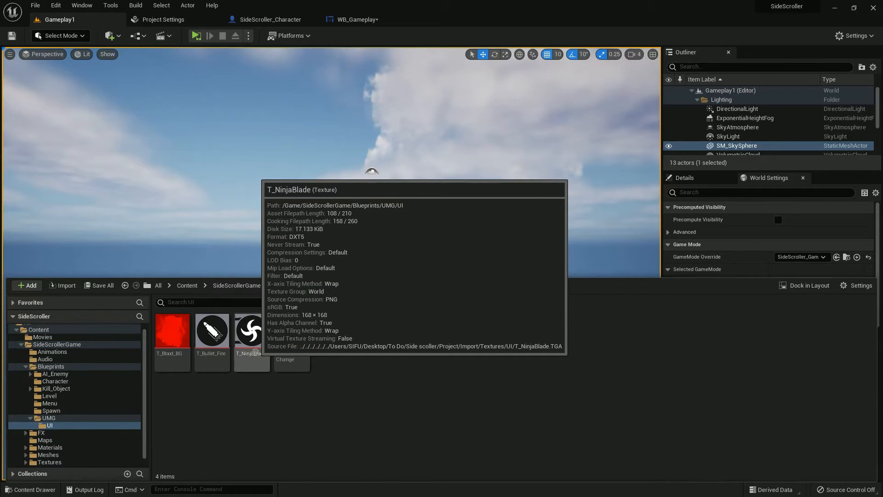
Set Button_2's Normal style image to the T_Bullet_Fire texture
{"action": "left_click", "coordinate": [352, 19]}
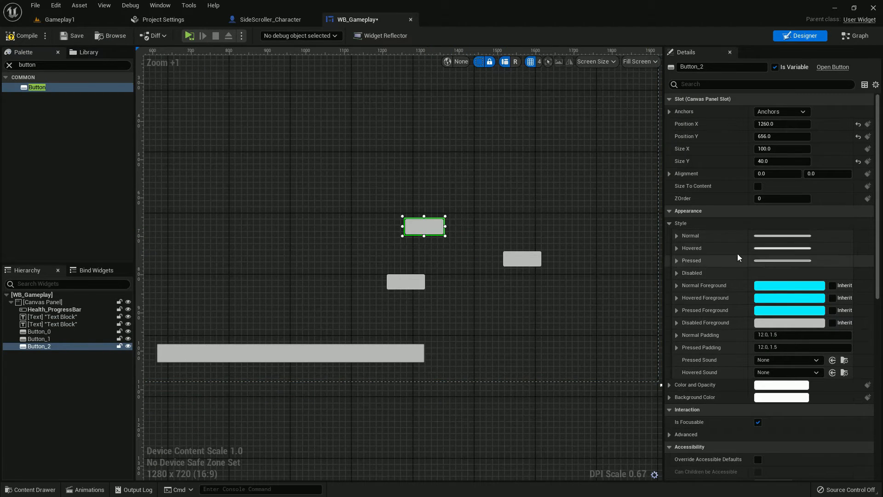
{"action": "left_click", "coordinate": [677, 235]}
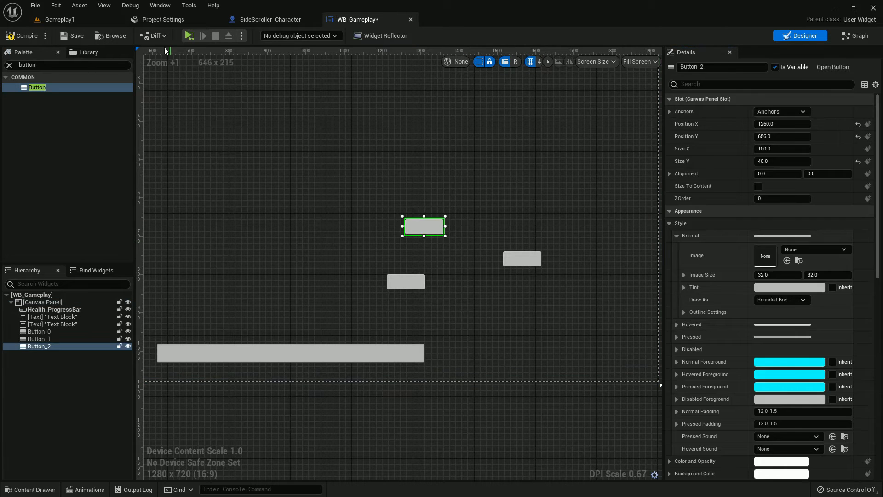
{"action": "left_click", "coordinate": [56, 19]}
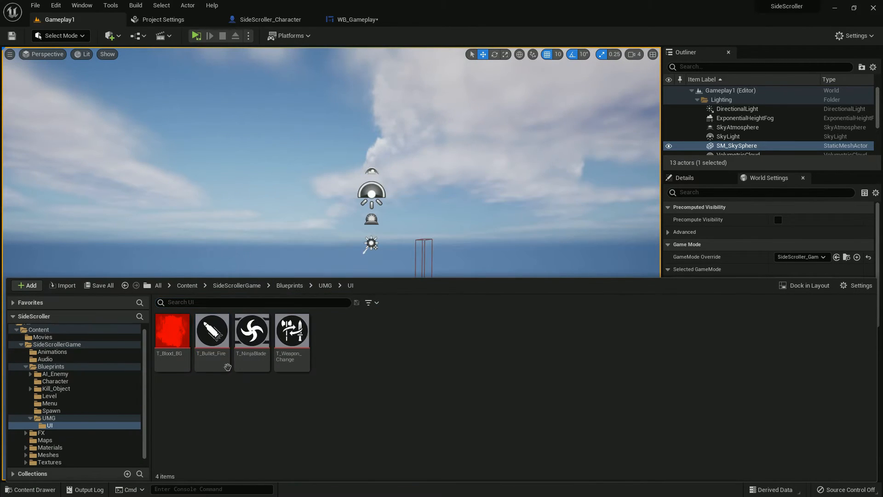
{"action": "left_click", "coordinate": [357, 20]}
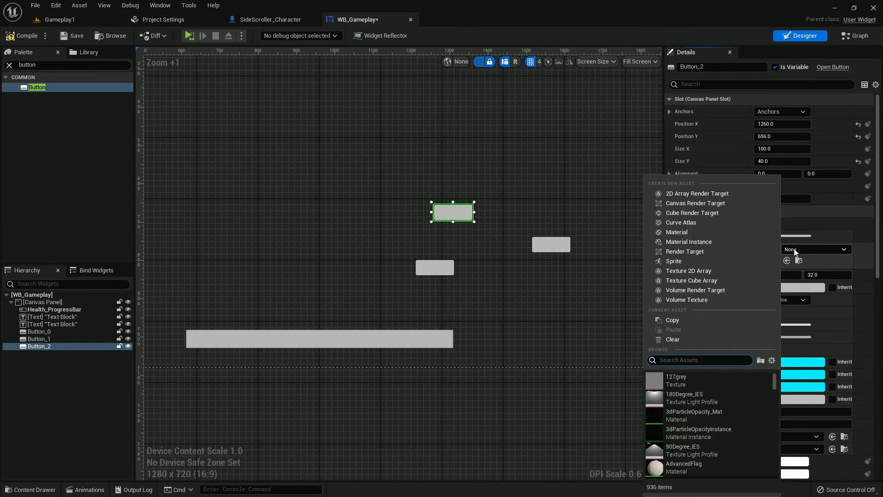
{"action": "type", "text": "bull"}
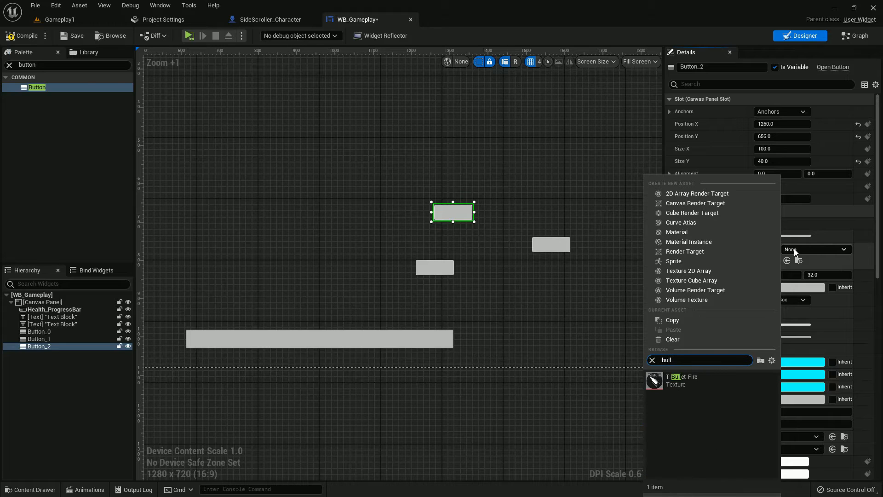
{"action": "left_click", "coordinate": [682, 380]}
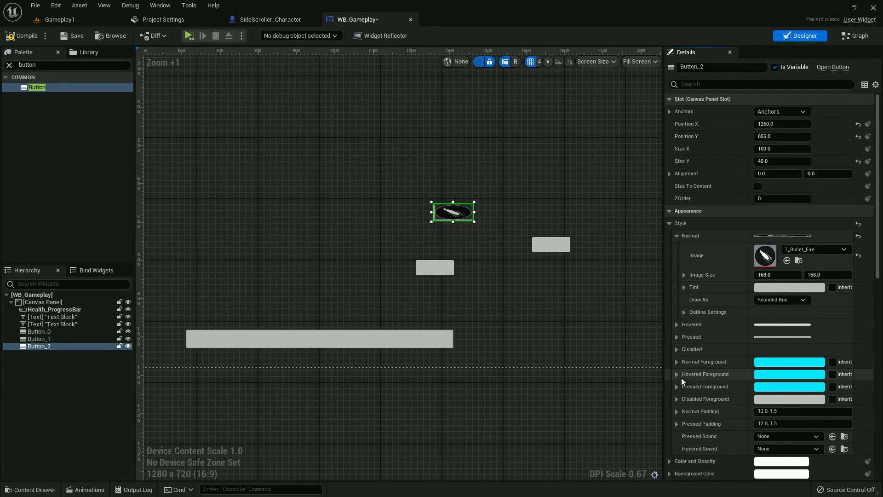
Set Button_2's slot size to 200 by 200
{"action": "left_click", "coordinate": [30, 489]}
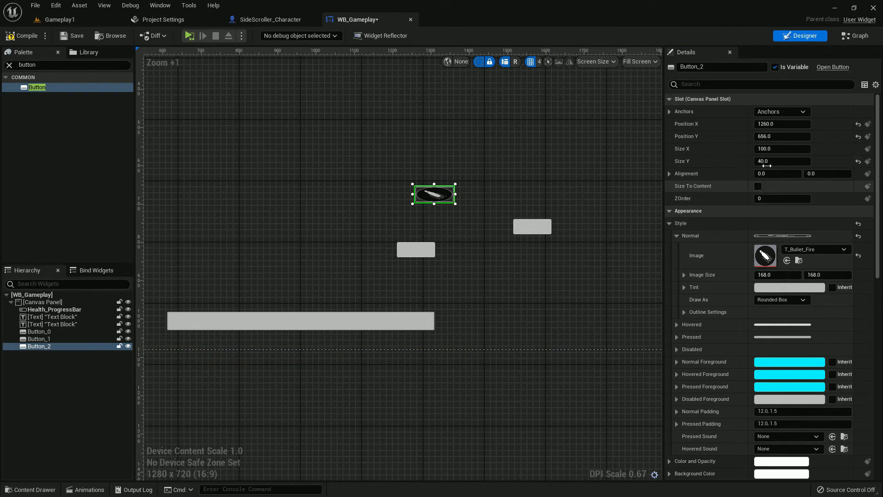
{"action": "left_click", "coordinate": [757, 186]}
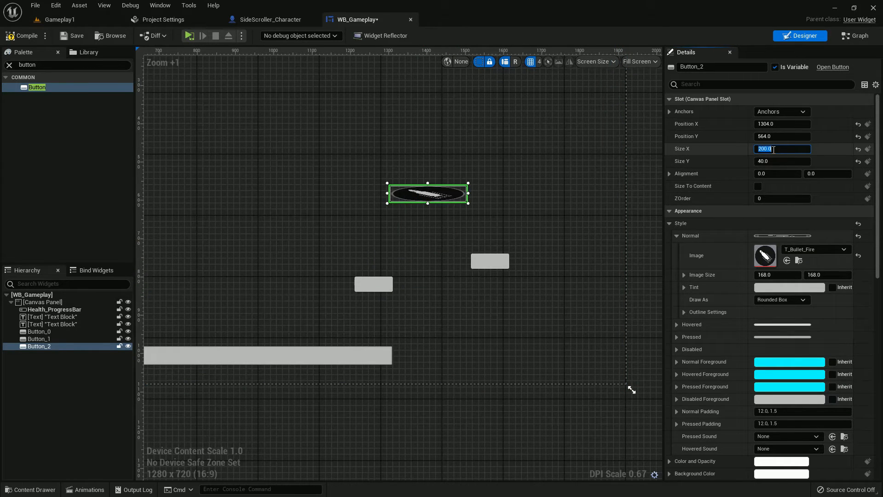
{"action": "left_click", "coordinate": [782, 161]}
{"action": "type", "text": "200"}
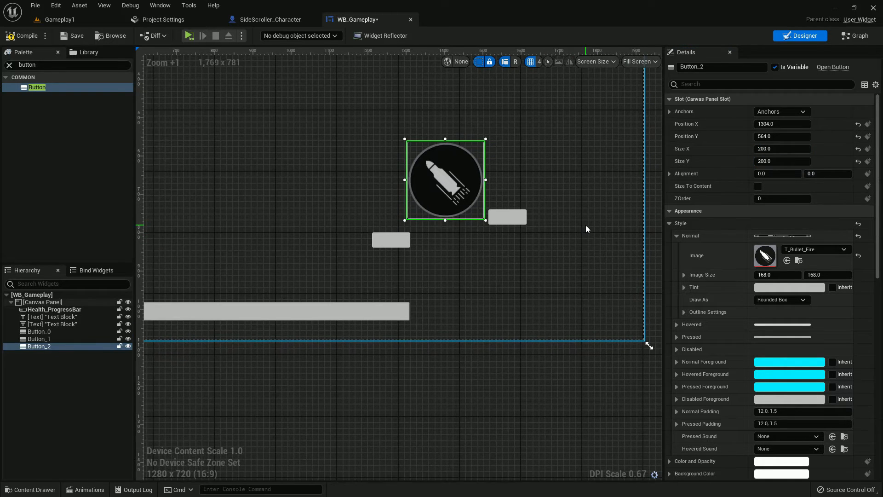
Change the Normal image's Draw As mode to Box
{"action": "left_click", "coordinate": [42, 302]}
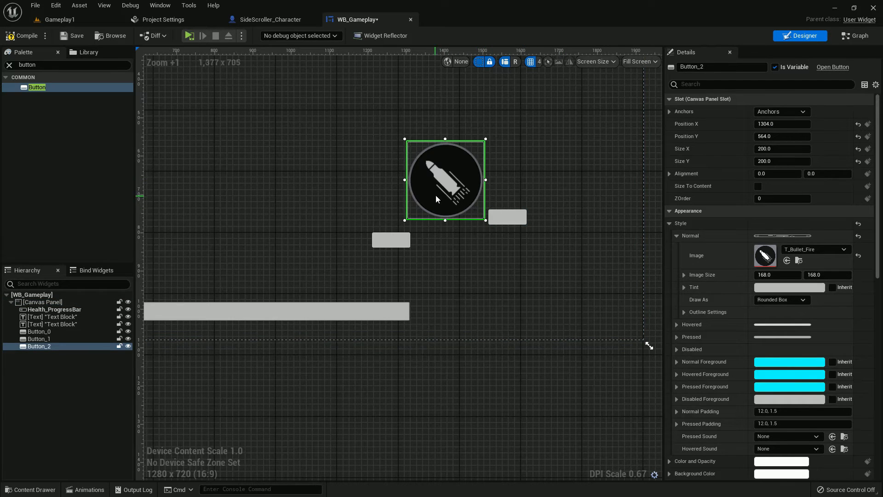
{"action": "left_click", "coordinate": [781, 299]}
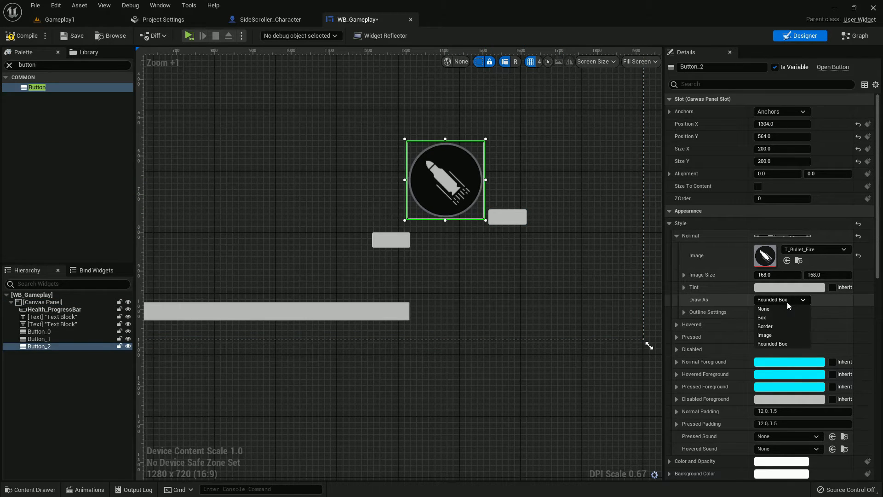
{"action": "left_click", "coordinate": [764, 309]}
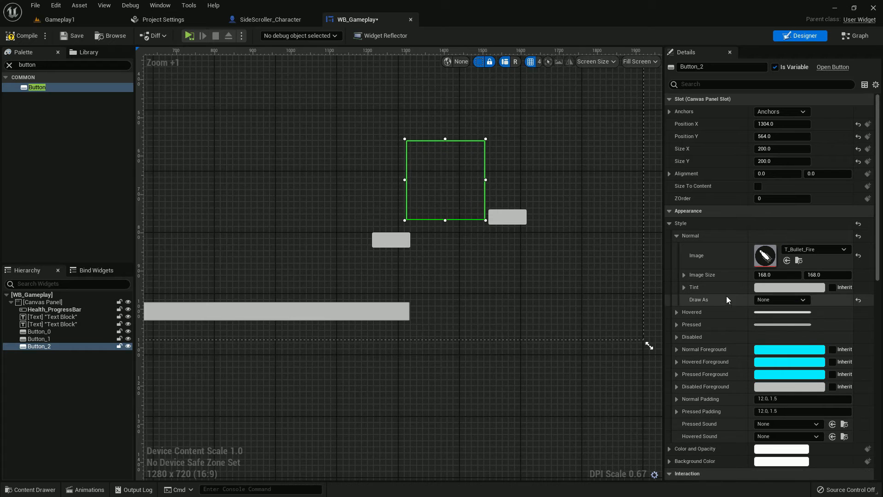
{"action": "left_click", "coordinate": [43, 302]}
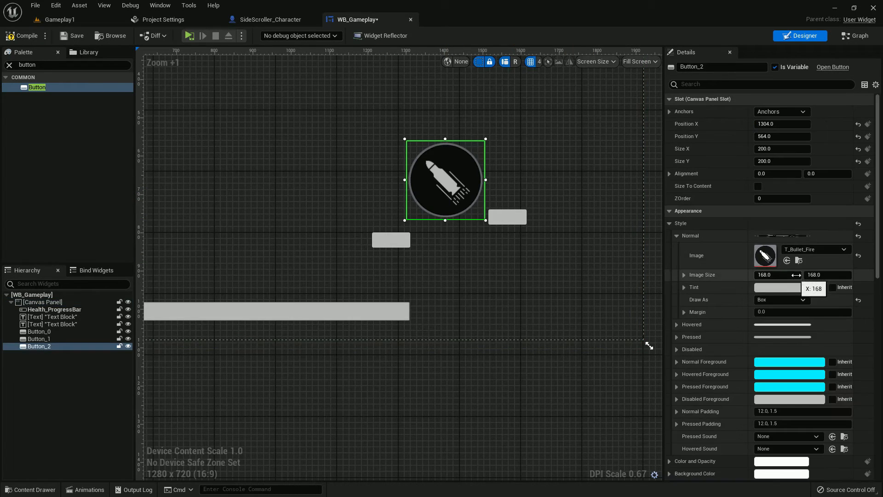
{"action": "left_click", "coordinate": [29, 489]}
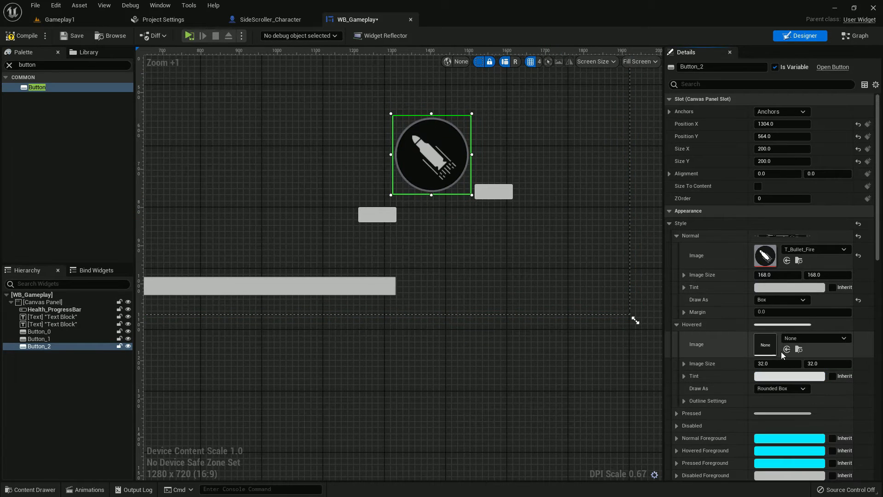
Give Hovered and Pressed T_Bullet_Fire images drawn as Box with their own tints
{"action": "left_click", "coordinate": [814, 338]}
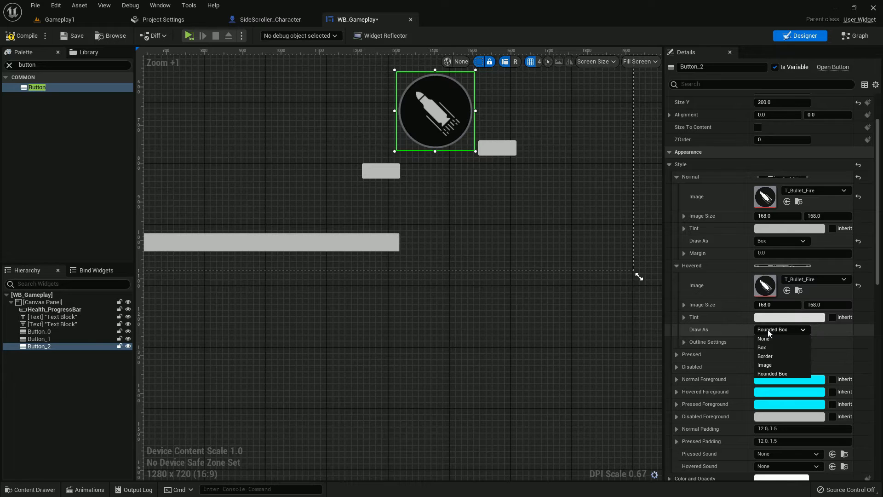
{"action": "left_click", "coordinate": [761, 347]}
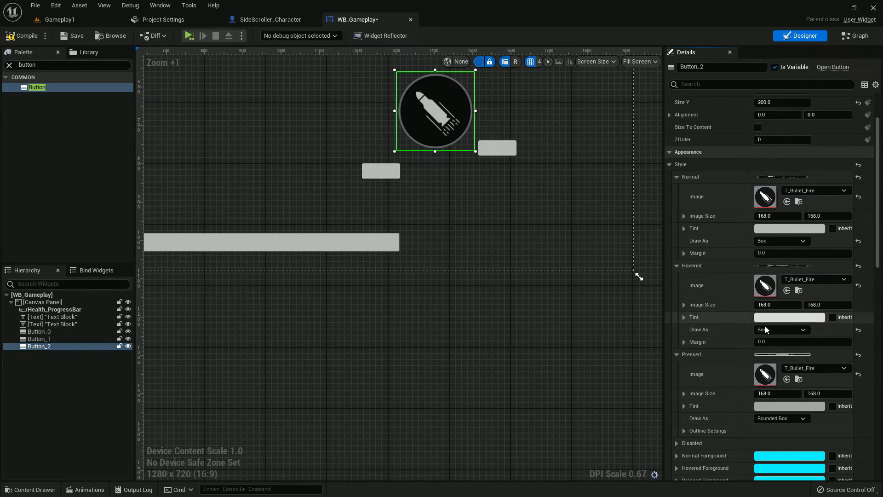
{"action": "scroll", "scroll_direction": "down", "scroll_amount": 3}
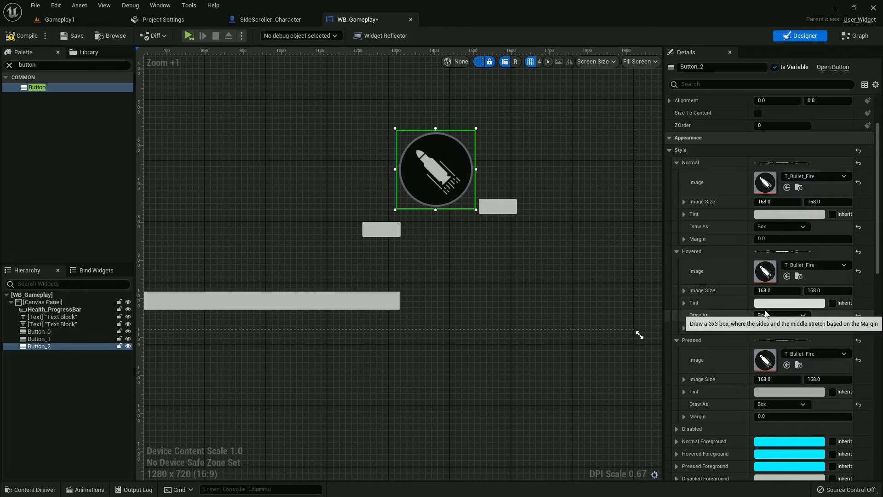
{"action": "left_click", "coordinate": [790, 214]}
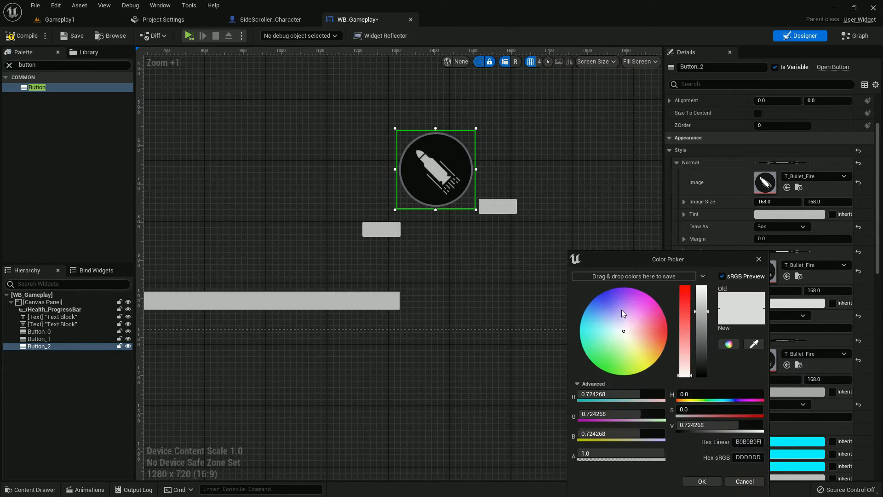
{"action": "left_click", "coordinate": [606, 306]}
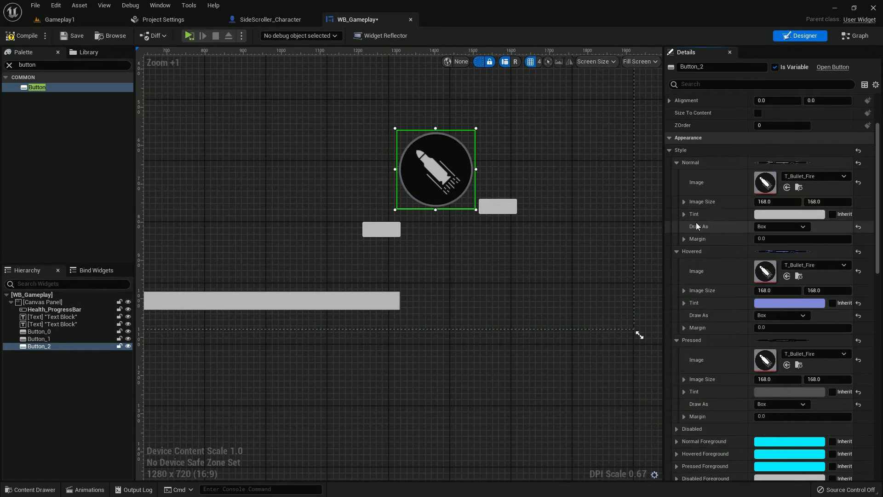
{"action": "left_click", "coordinate": [677, 162]}
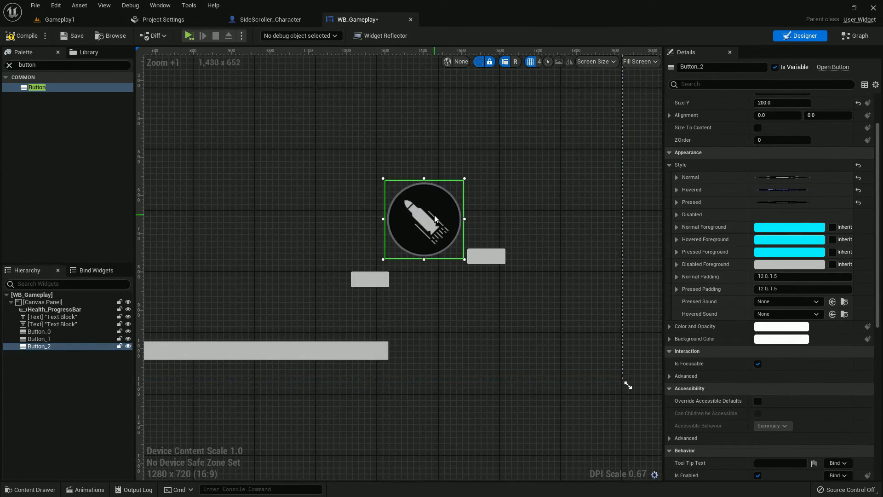
Set the Normal tint to grey RGB 0.495 with alpha 0.6
{"action": "left_click", "coordinate": [677, 226]}
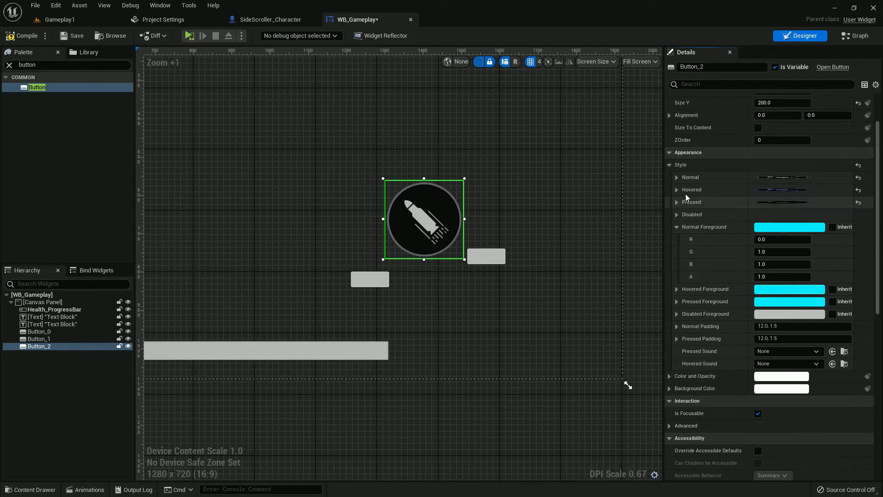
{"action": "left_click", "coordinate": [678, 177]}
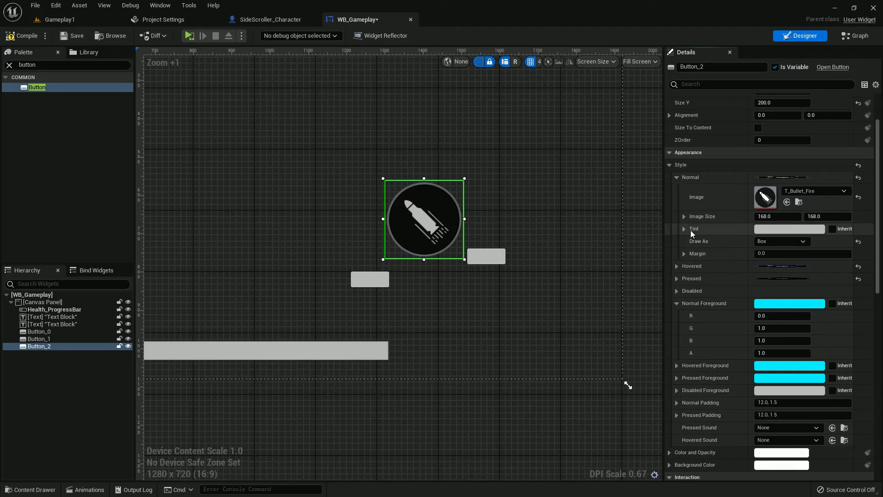
{"action": "left_click", "coordinate": [684, 228]}
{"action": "type", "text": "0"}
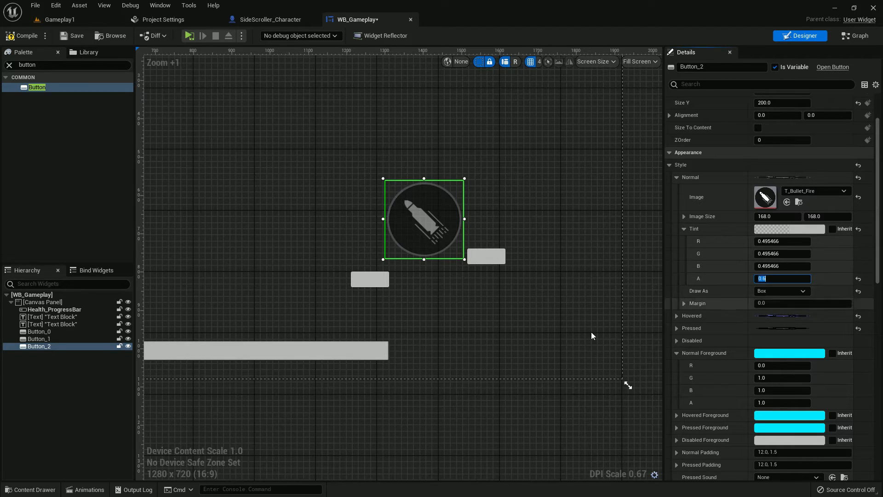
Rename Button_2 to Fire and anchor it bottom-right
{"action": "left_click", "coordinate": [43, 302]}
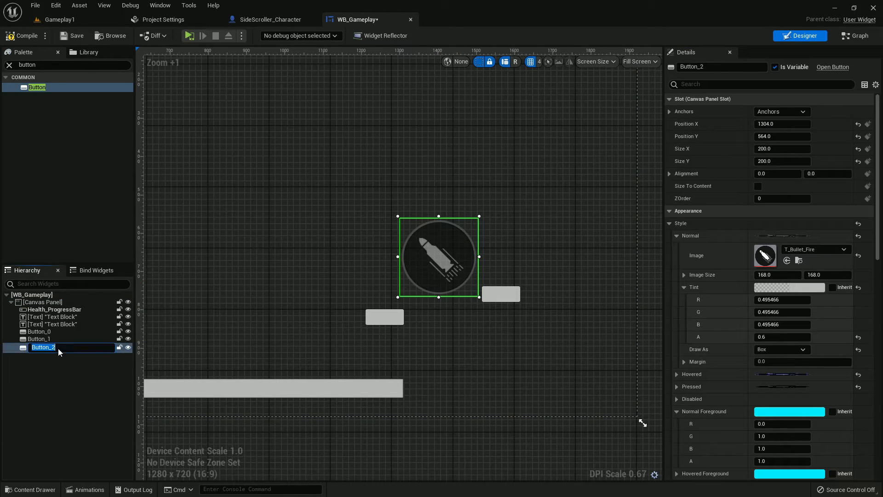
{"action": "type", "text": "Fire"}
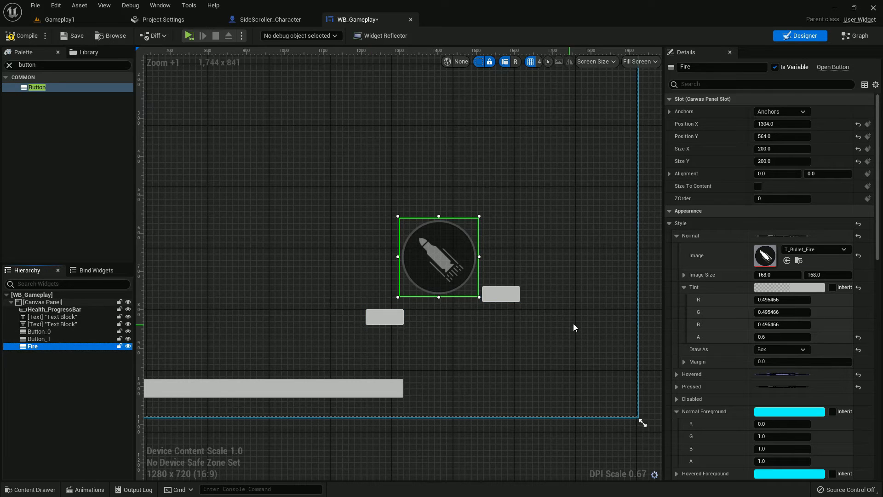
{"action": "left_click", "coordinate": [781, 112]}
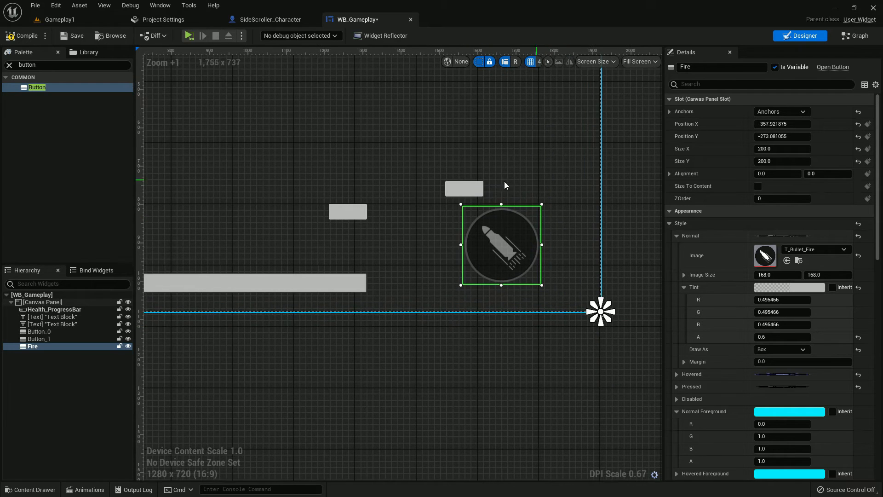
Replace Button_0 and Button_1 with Fire copies named Switch and NinjaBlade, Switch sized 170
{"action": "left_click", "coordinate": [344, 217]}
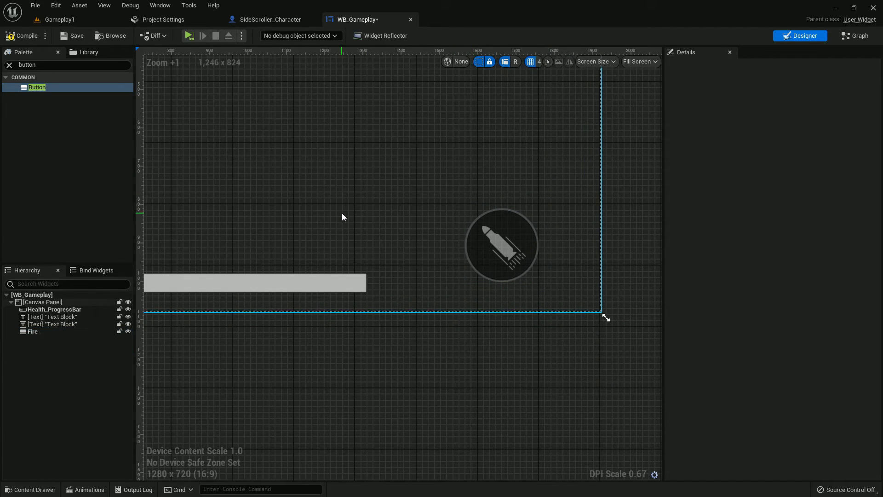
{"action": "left_click", "coordinate": [33, 332]}
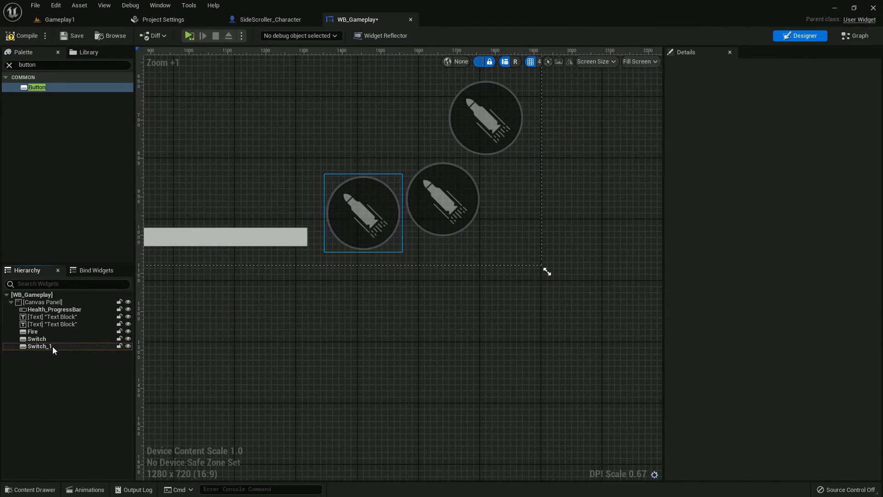
{"action": "left_click", "coordinate": [39, 346]}
{"action": "type", "text": "NinjaBlade"}
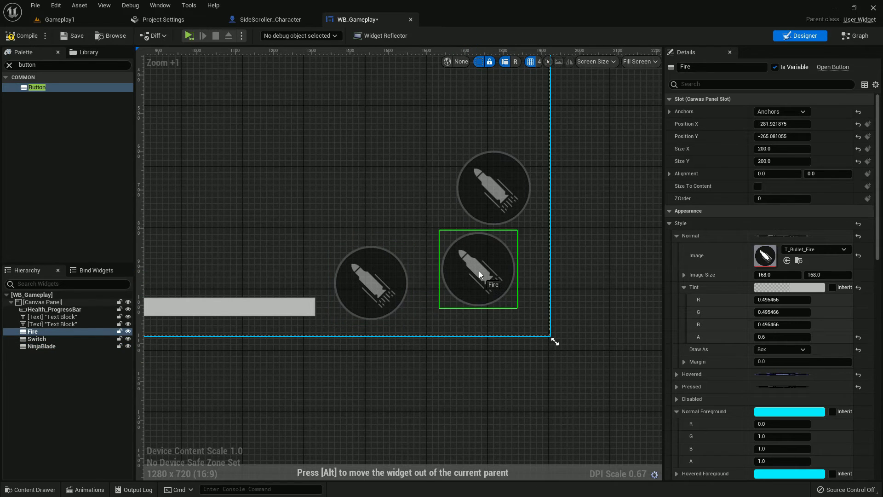
{"action": "left_click", "coordinate": [37, 339]}
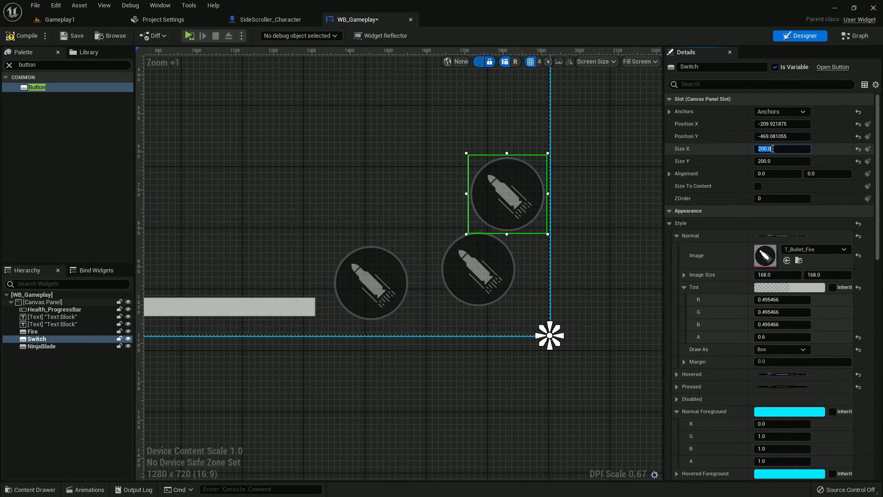
{"action": "type", "text": "170.0"}
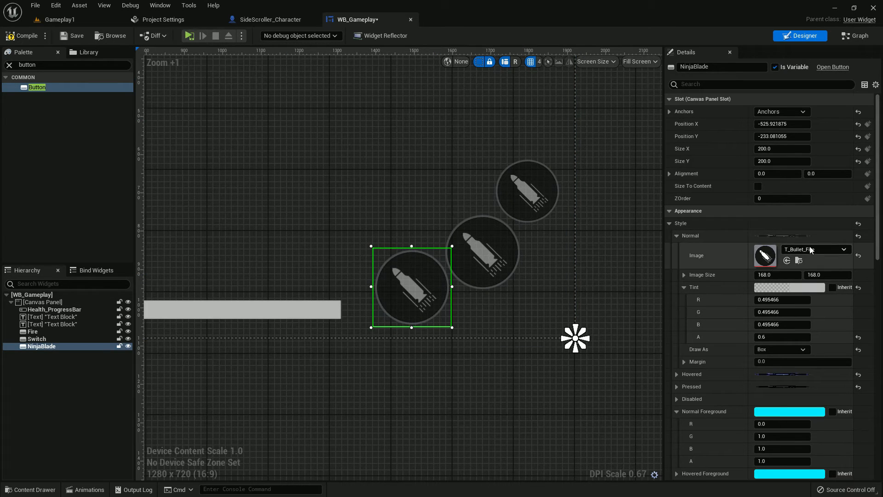
Set NinjaBlade's normal and hovered style images to the T_NinjaBlade texture
{"action": "left_click", "coordinate": [846, 248]}
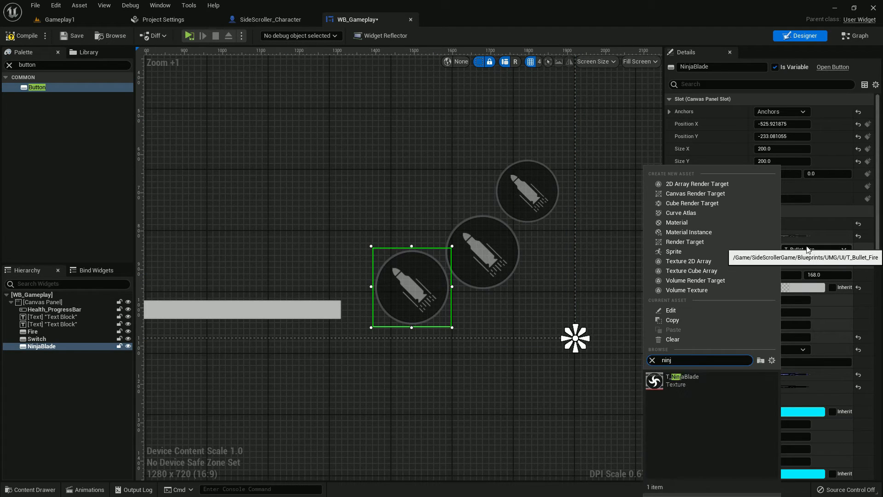
{"action": "left_click", "coordinate": [682, 380]}
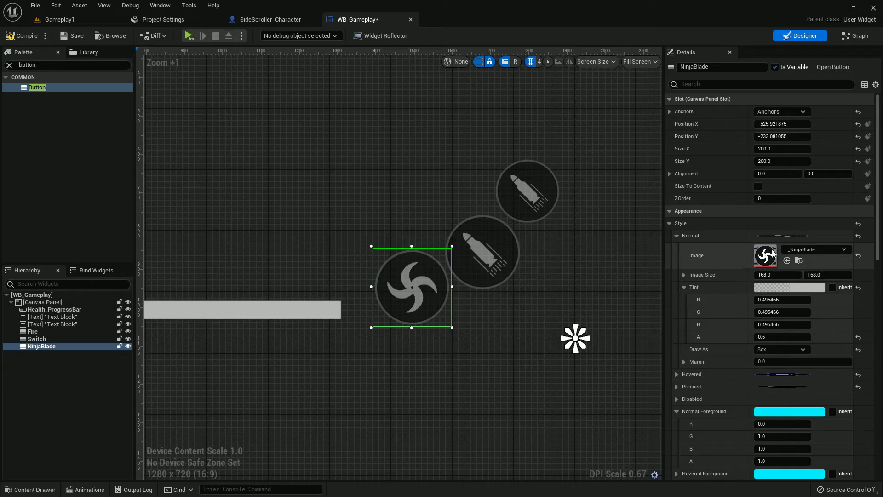
{"action": "scroll", "scroll_direction": "down", "scroll_amount": 3}
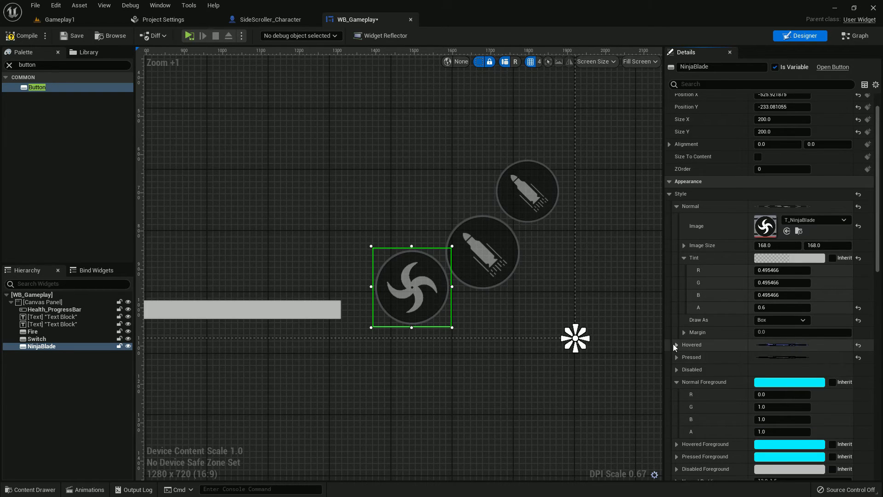
{"action": "left_click", "coordinate": [677, 344]}
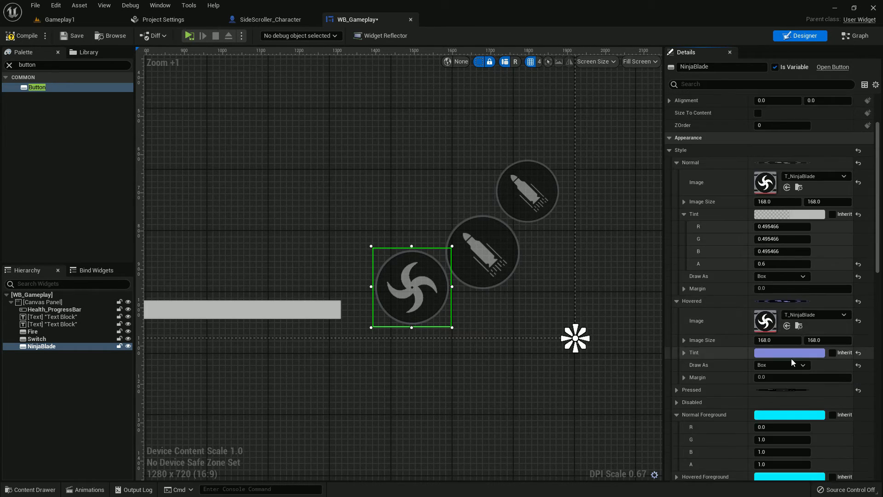
{"action": "right_click", "coordinate": [765, 381]}
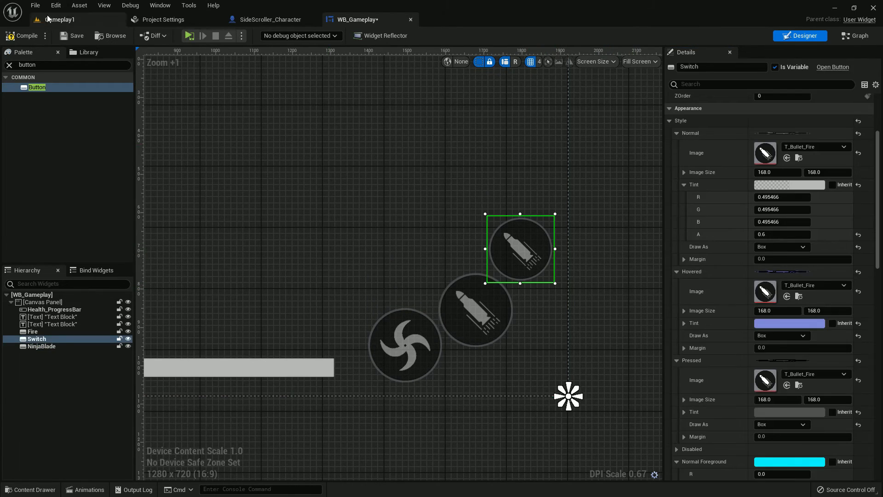
Give Switch the T_Weapon_Change images at size 127 and open SideScroller_Character
{"action": "left_click", "coordinate": [60, 19]}
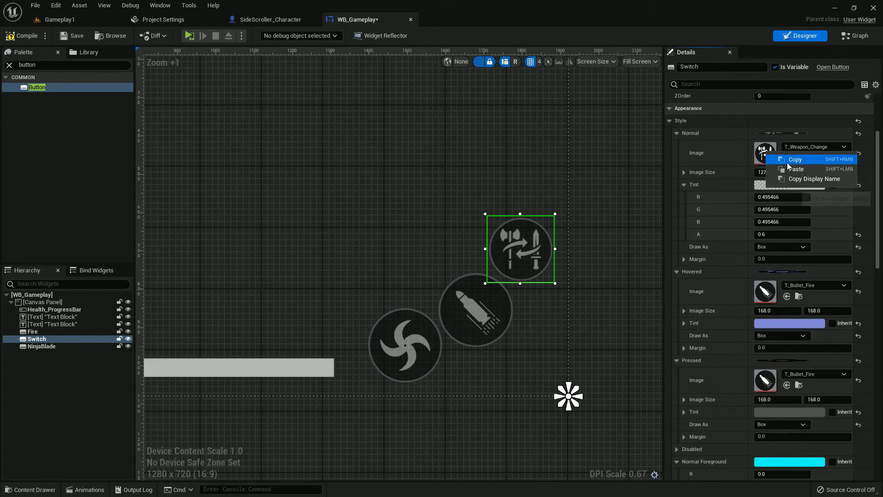
{"action": "left_click", "coordinate": [796, 169]}
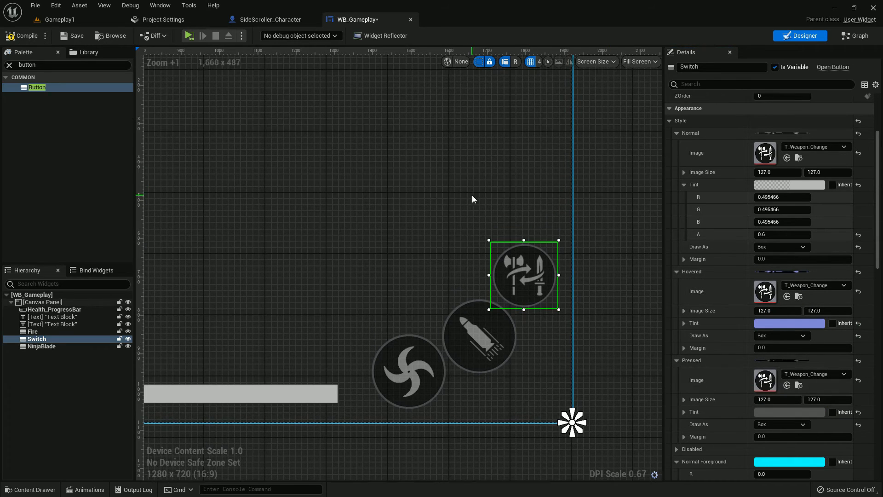
{"action": "mouse_move", "coordinate": [270, 19]}
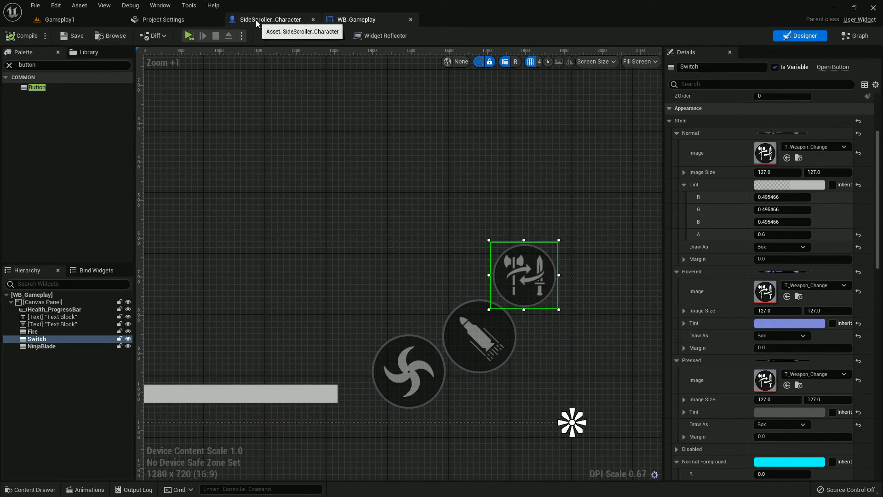
{"action": "mouse_move", "coordinate": [554, 316]}
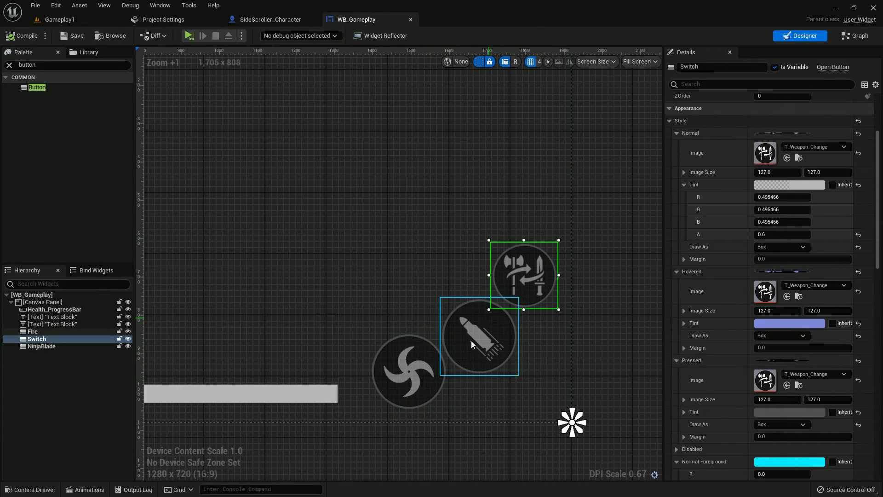
{"action": "left_click", "coordinate": [272, 20]}
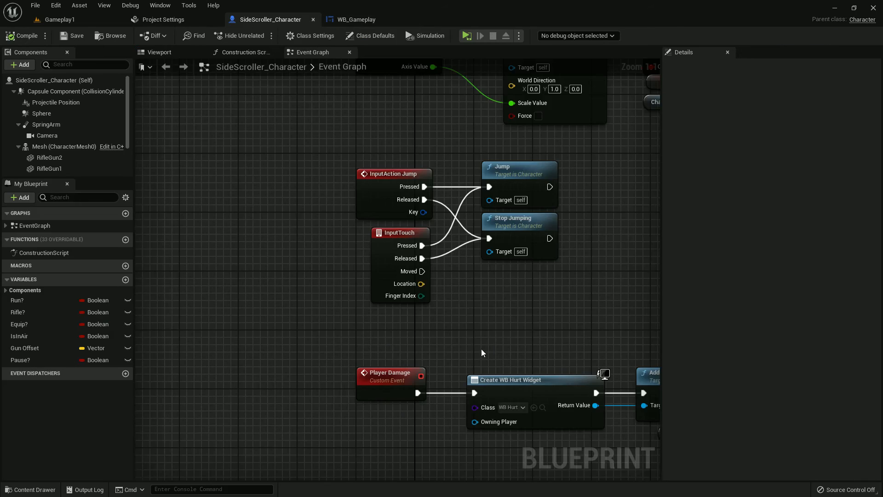
Add a 'Mobile Switch' custom event in SideScroller_Character and wire it into the Equip Branch
{"action": "left_click", "coordinate": [355, 20]}
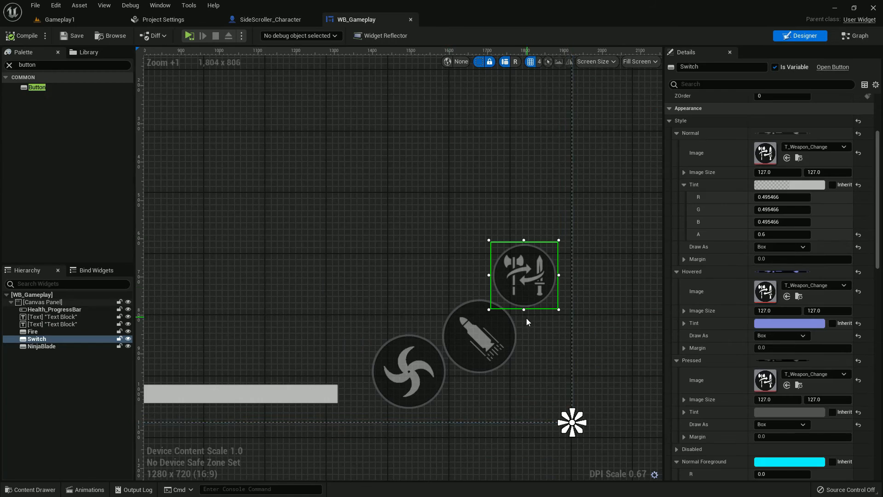
{"action": "scroll", "scroll_direction": "up", "scroll_amount": 3}
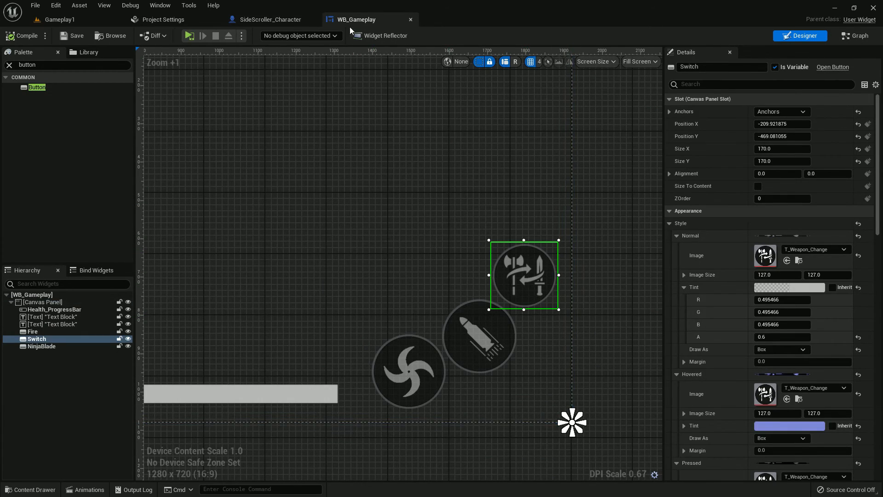
{"action": "left_click", "coordinate": [271, 19]}
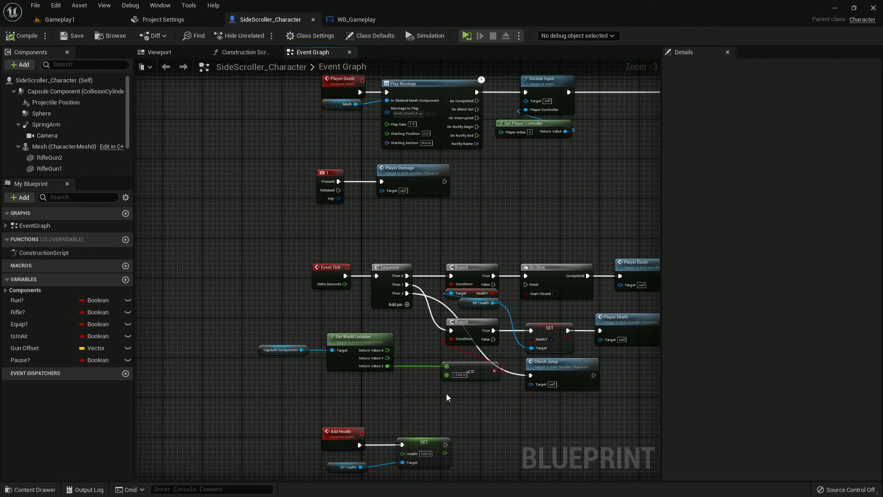
{"action": "scroll", "scroll_direction": "down", "scroll_amount": 3}
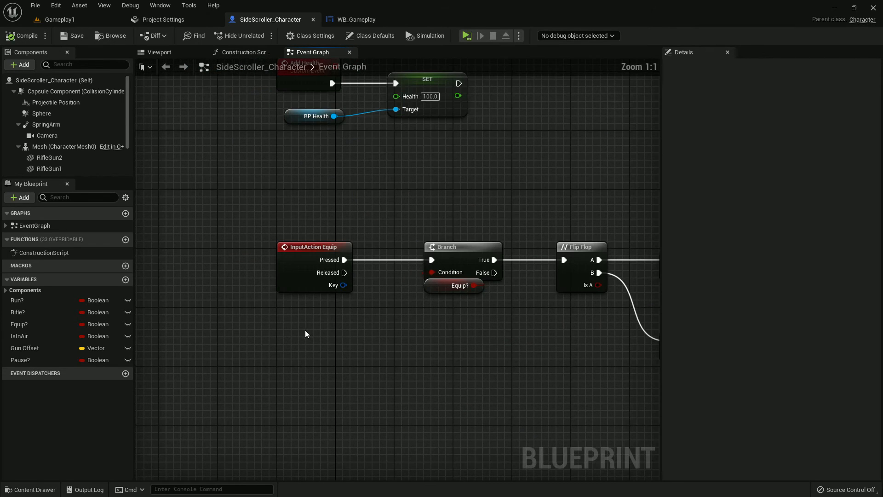
{"action": "right_click", "coordinate": [306, 334]}
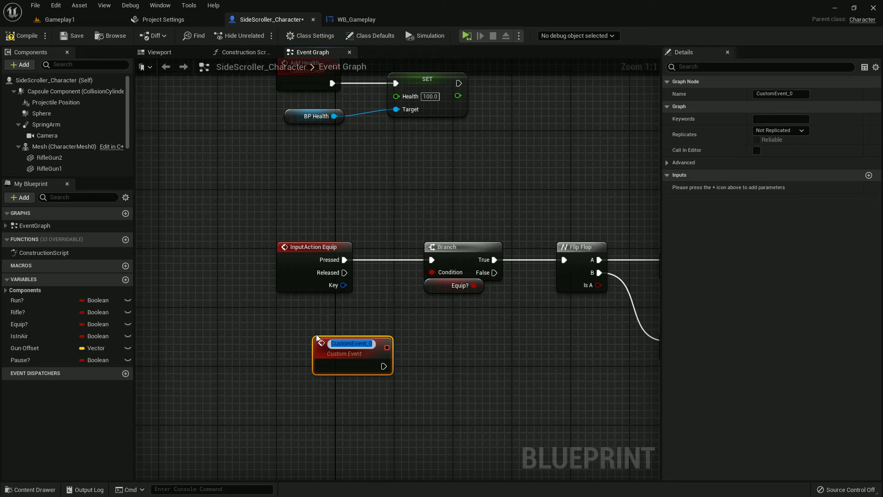
{"action": "type", "text": "Mobile Switch"}
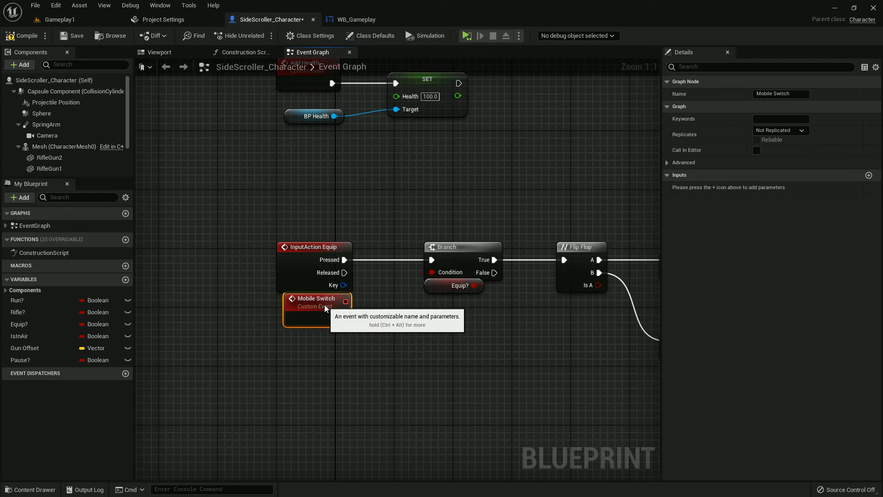
{"action": "scroll", "scroll_direction": "down", "scroll_amount": 3}
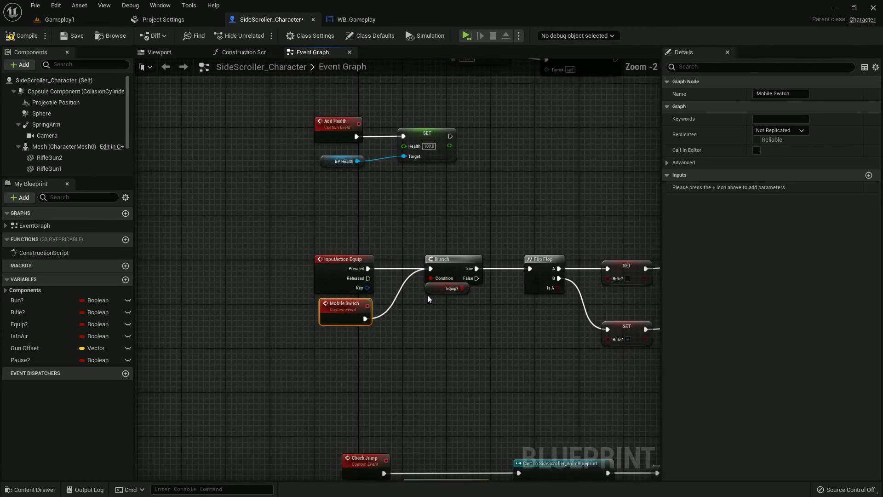
Add a 'Mobile Fire' custom event near InputAction Fire, feeding the Rifle? Branch
{"action": "left_click", "coordinate": [356, 19]}
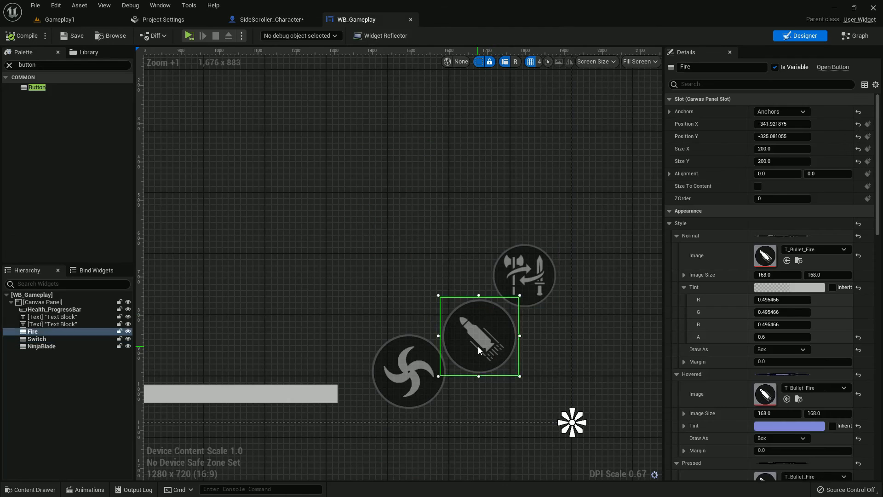
{"action": "left_click", "coordinate": [269, 19]}
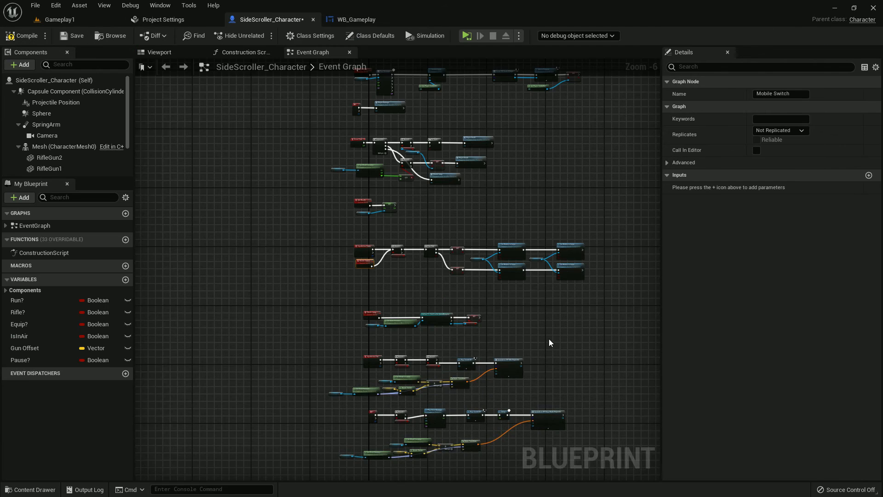
{"action": "scroll", "scroll_direction": "up", "scroll_amount": 3}
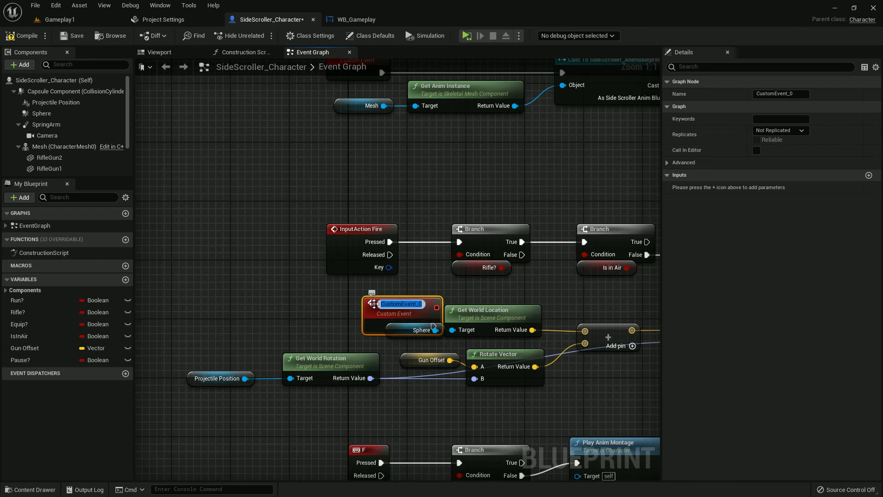
{"action": "type", "text": "Mobile Fire"}
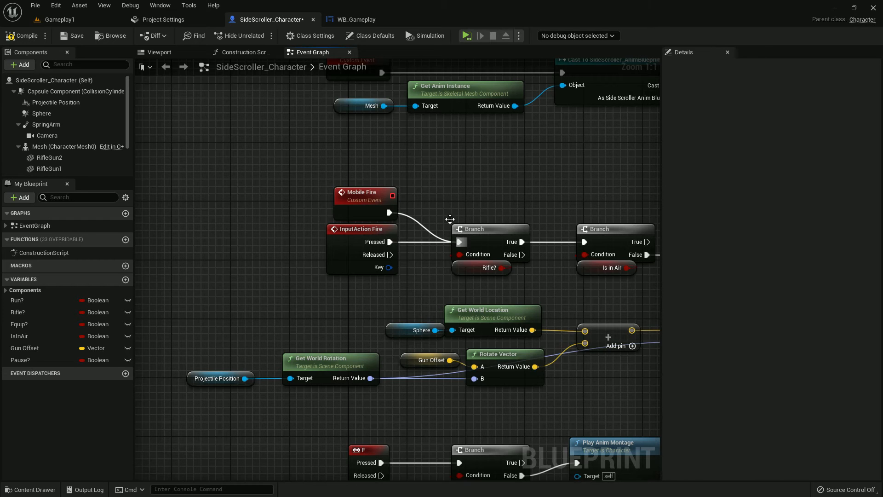
{"action": "left_click", "coordinate": [356, 20]}
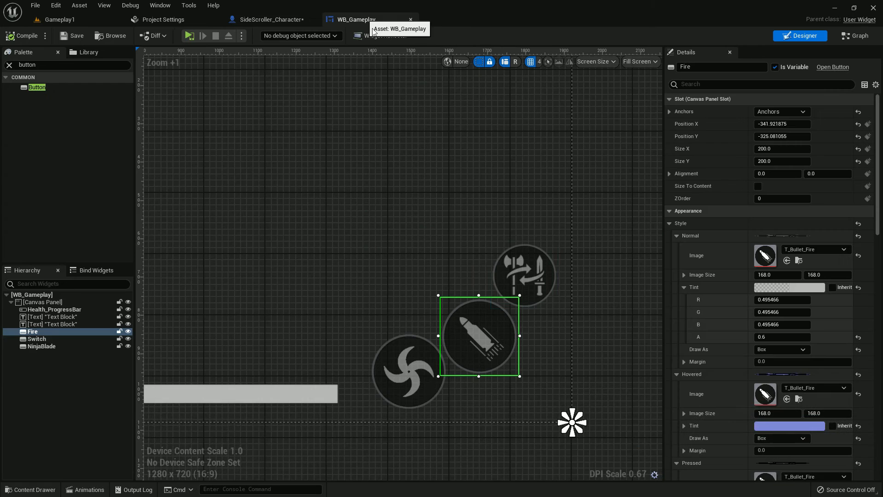
{"action": "left_click", "coordinate": [273, 19]}
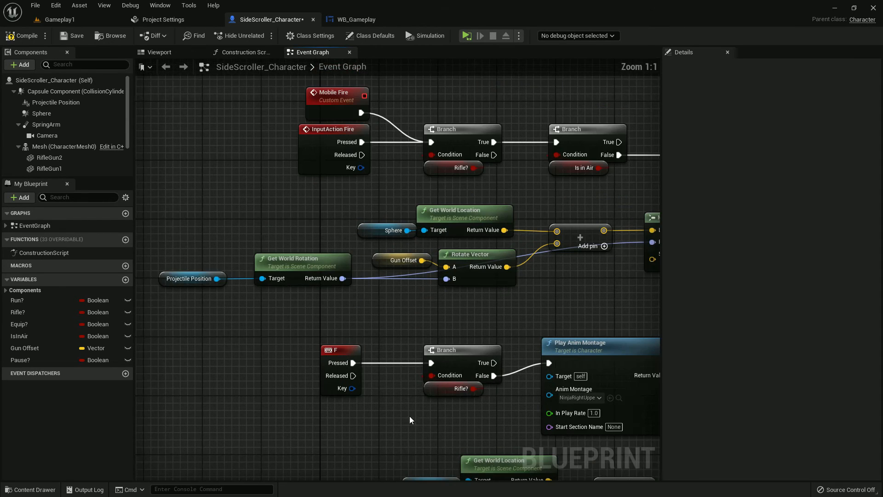
Add a 'Mobile Blade' custom event feeding the F key's Branch, then open WB_Gameplay
{"action": "right_click", "coordinate": [410, 419]}
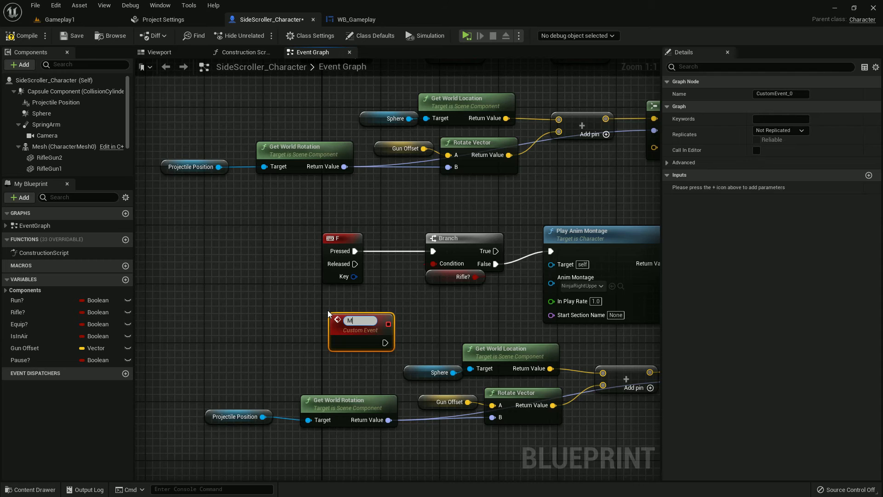
{"action": "type", "text": "Mobile Blade"}
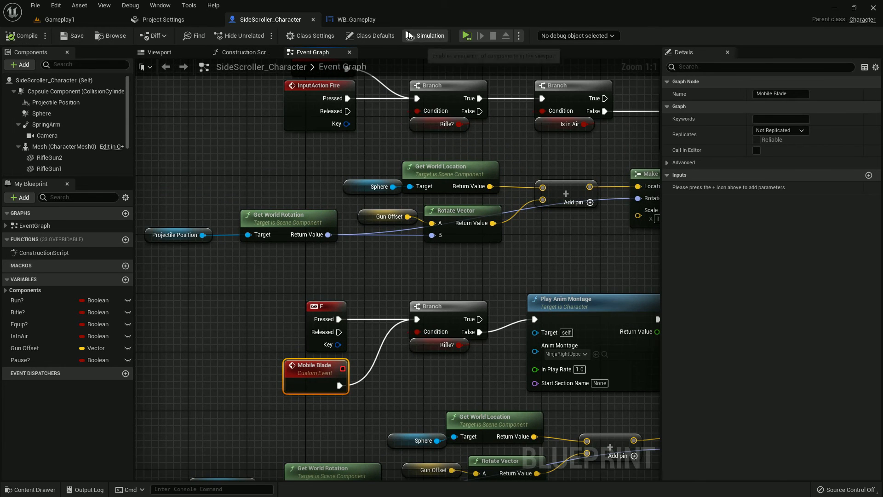
{"action": "left_click", "coordinate": [356, 19]}
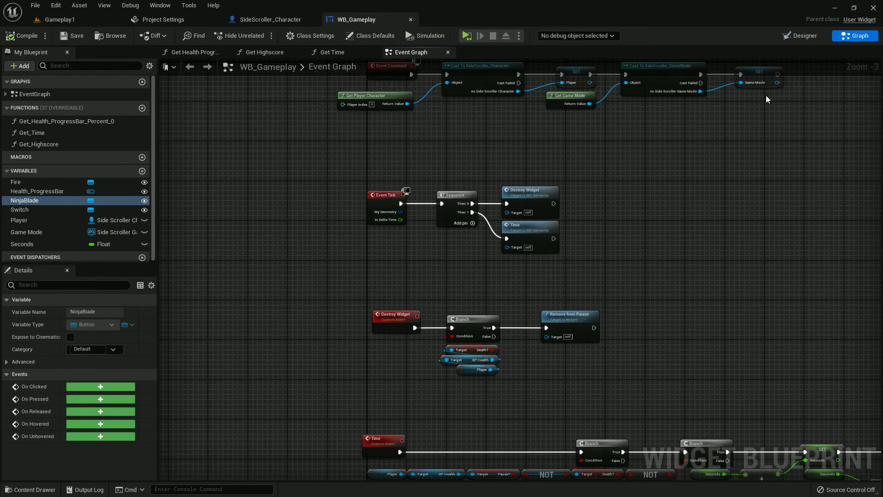
Create On Clicked events for the Switch, Fire and NinjaBlade buttons via Details
{"action": "left_click", "coordinate": [799, 36]}
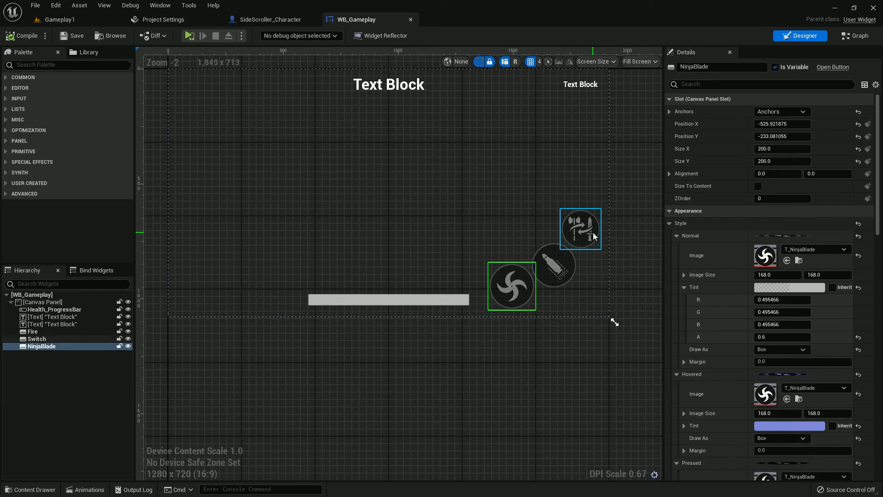
{"action": "left_click", "coordinate": [36, 338]}
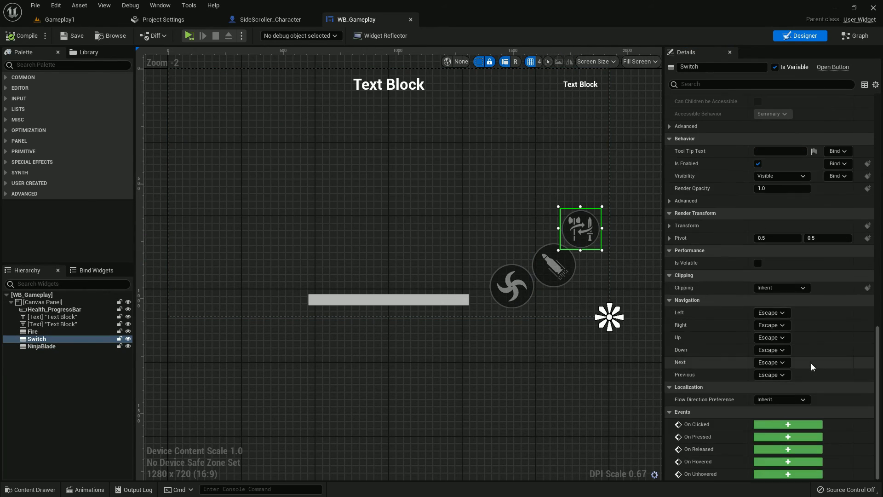
{"action": "left_click", "coordinate": [858, 35]}
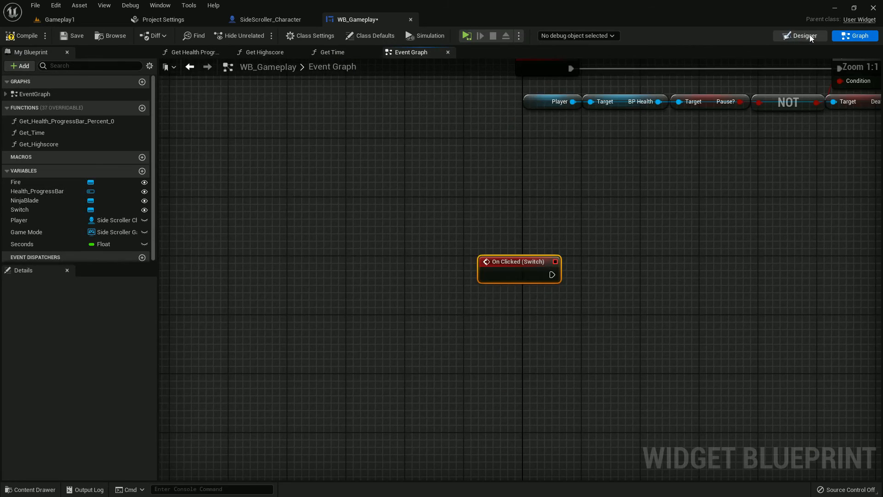
{"action": "left_click", "coordinate": [798, 36]}
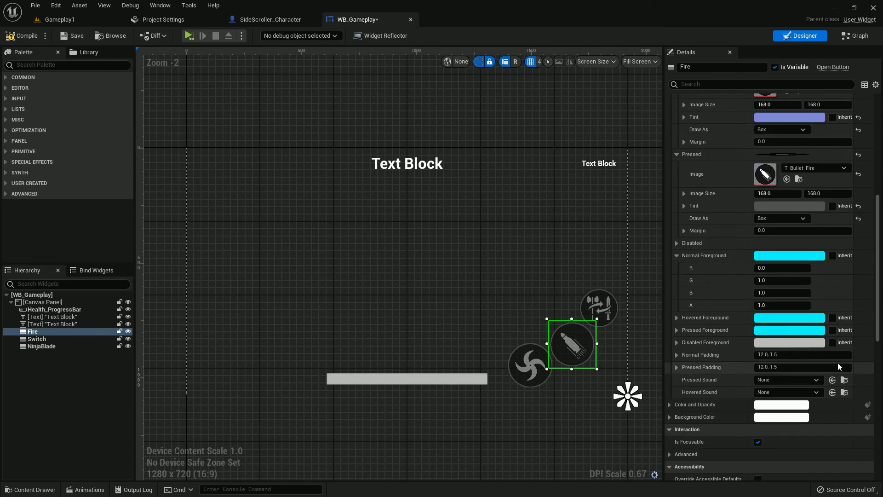
{"action": "left_click", "coordinate": [854, 35]}
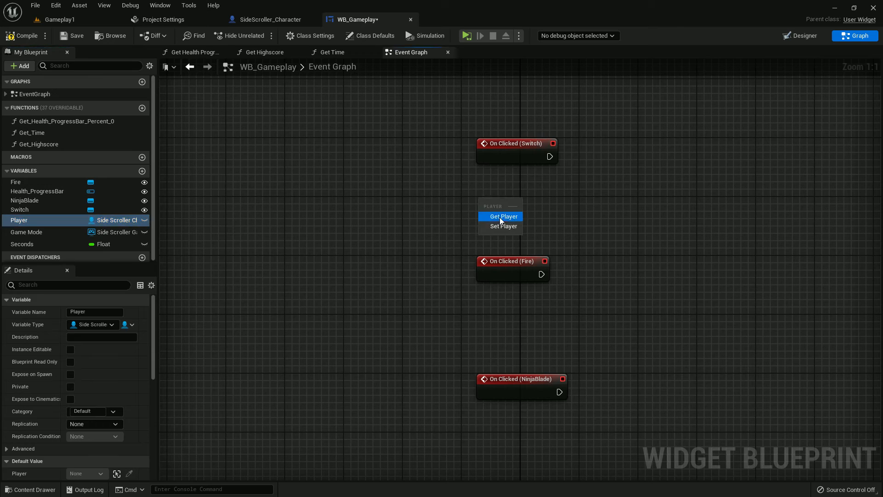
Wire each On Clicked event to Player's Mobile Switch, Mobile Fire or Mobile Blade, then compile
{"action": "left_click", "coordinate": [504, 216]}
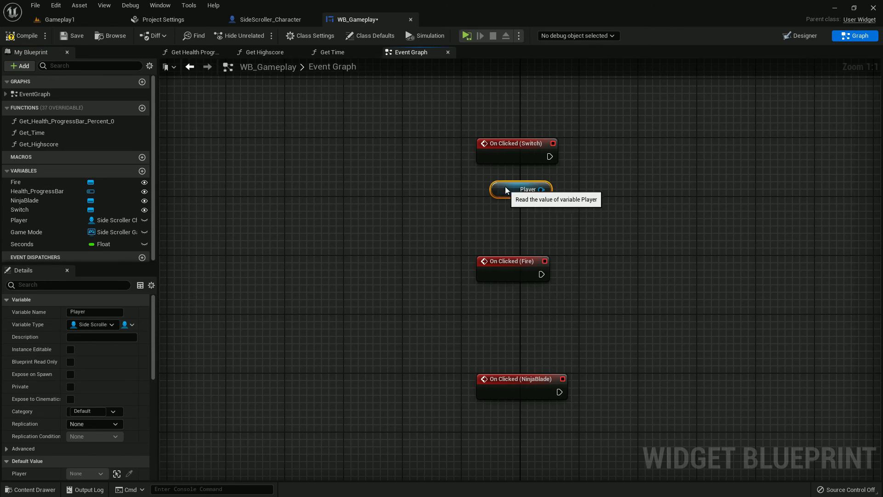
{"action": "left_click", "coordinate": [511, 217]}
{"action": "type", "text": "mobile"}
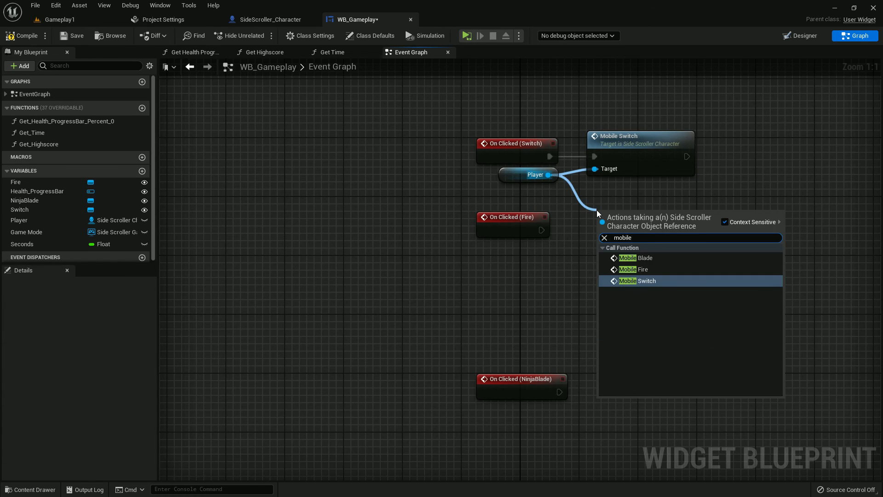
{"action": "left_click", "coordinate": [639, 268]}
{"action": "type", "text": "m"}
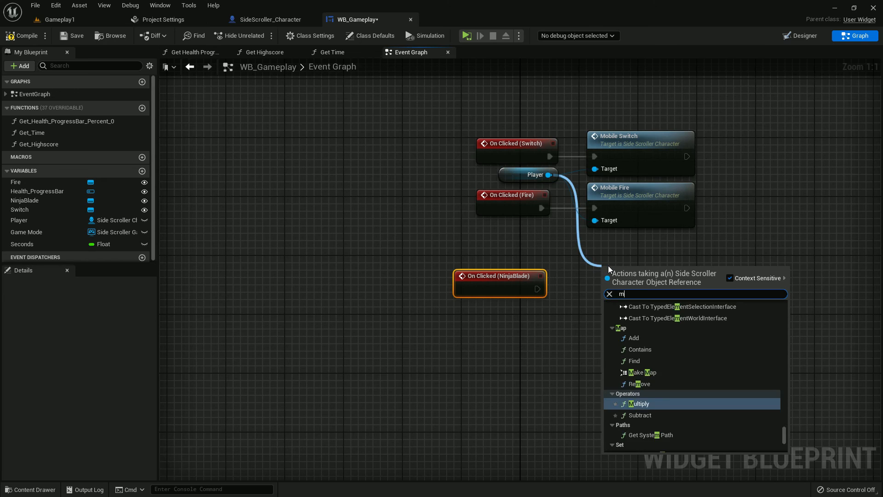
{"action": "type", "text": "obile"}
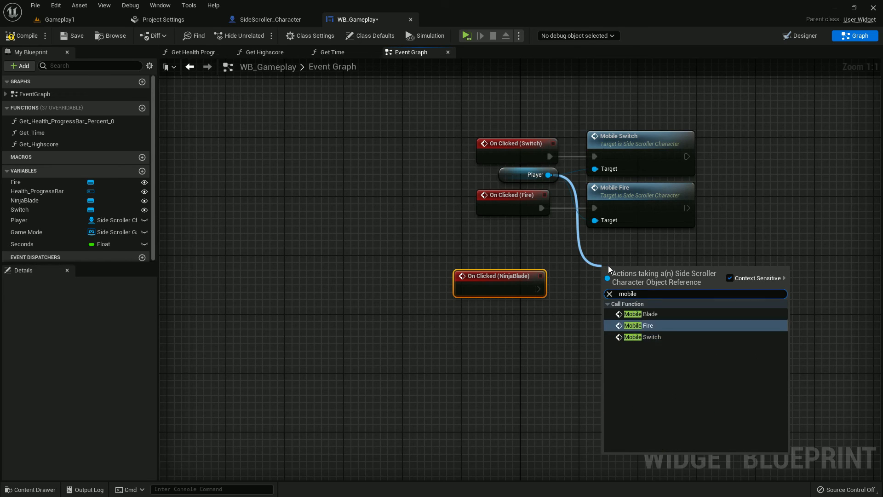
{"action": "left_click", "coordinate": [641, 314]}
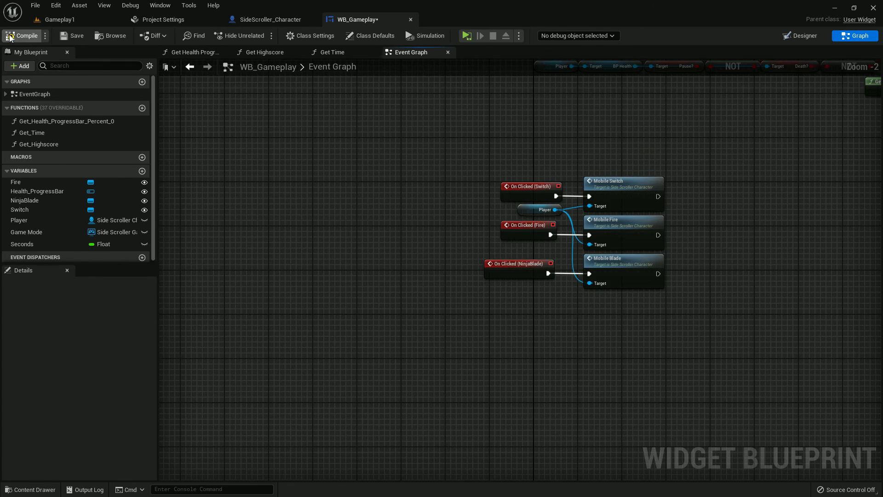
{"action": "left_click", "coordinate": [56, 19]}
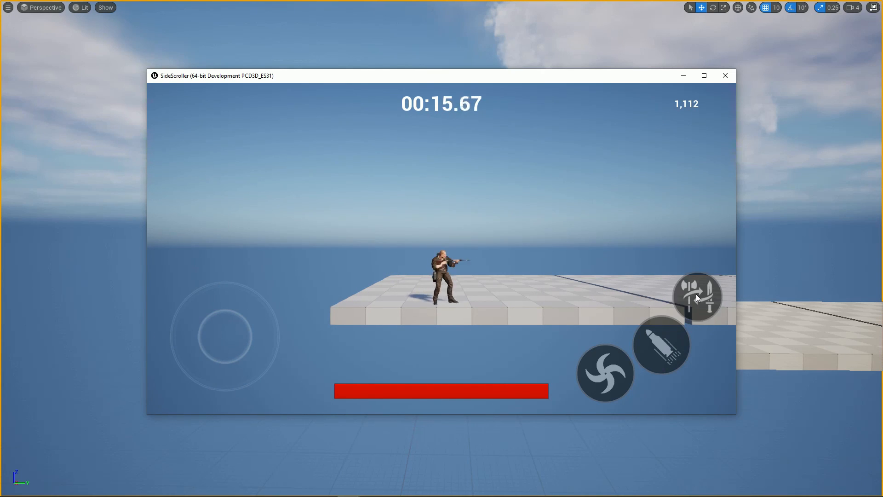
Tap the on-screen Switch button in the running SideScroller game
{"action": "left_click", "coordinate": [697, 297]}
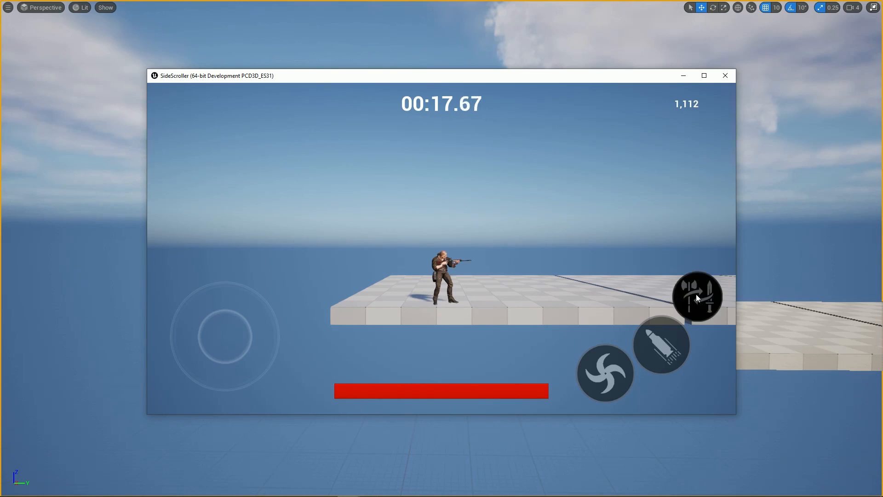